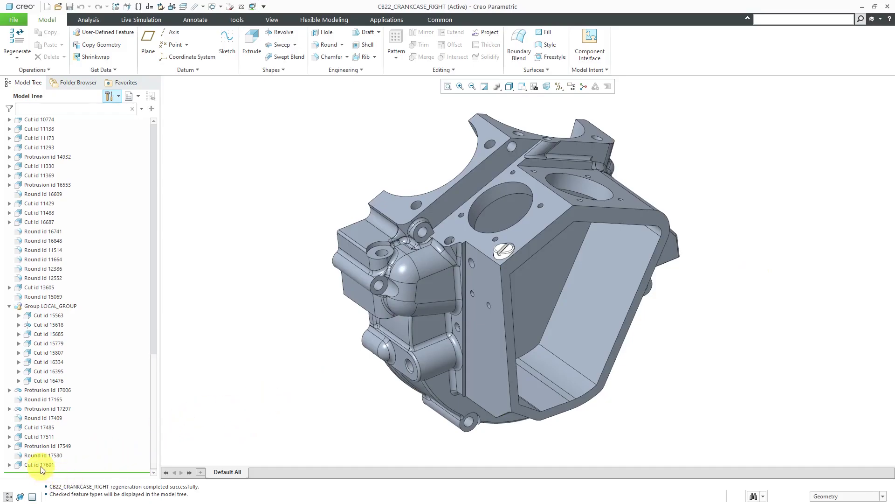
Select the crankcase's last three features (ids 17549, 17580, 17601), suppress them, and confirm
{"action": "left_click", "coordinate": [40, 464]}
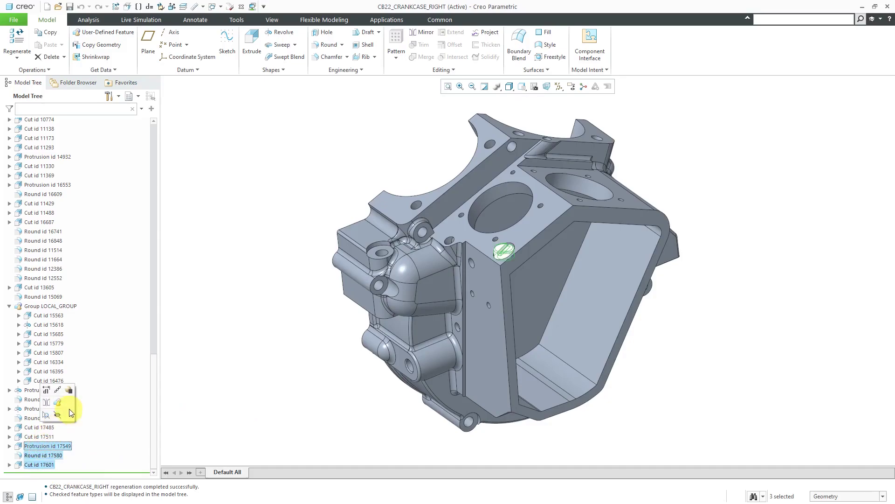
{"action": "mouse_move", "coordinate": [71, 393]}
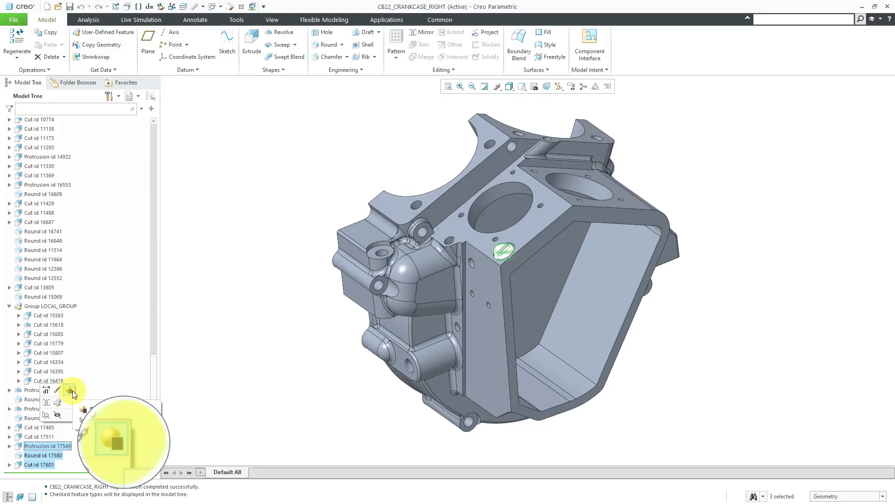
{"action": "mouse_move", "coordinate": [73, 393]}
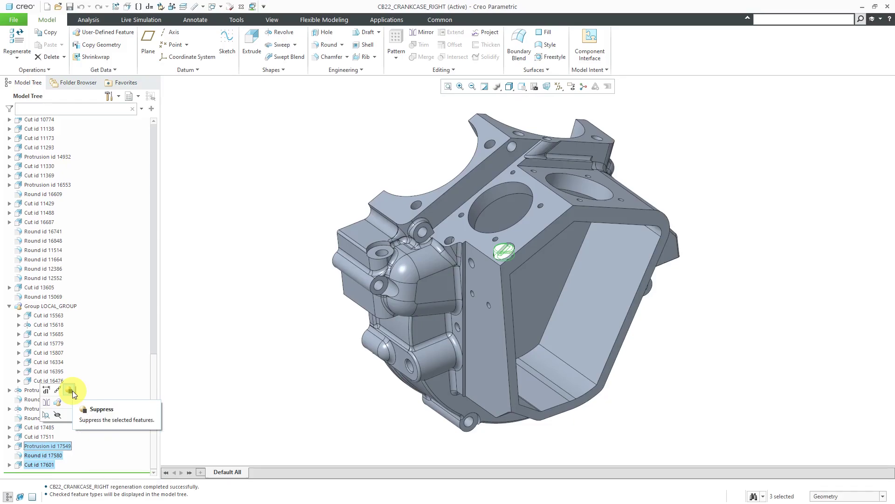
{"action": "left_click", "coordinate": [73, 393]}
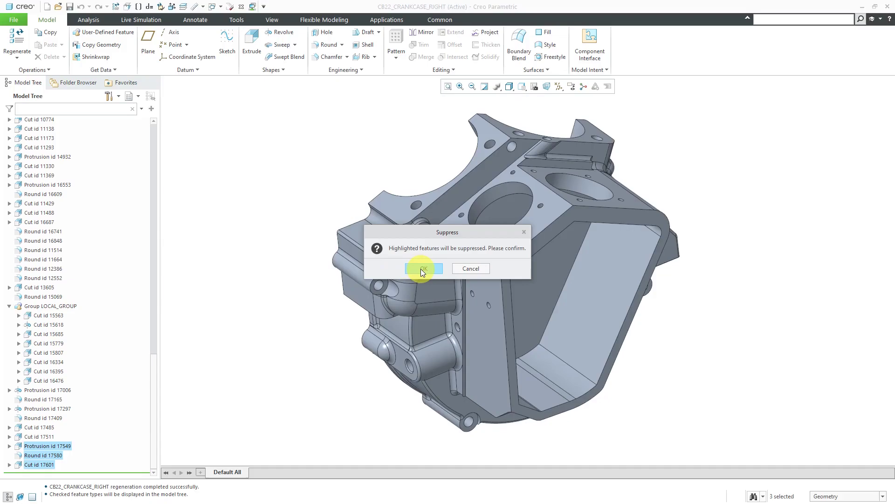
{"action": "left_click", "coordinate": [422, 268]}
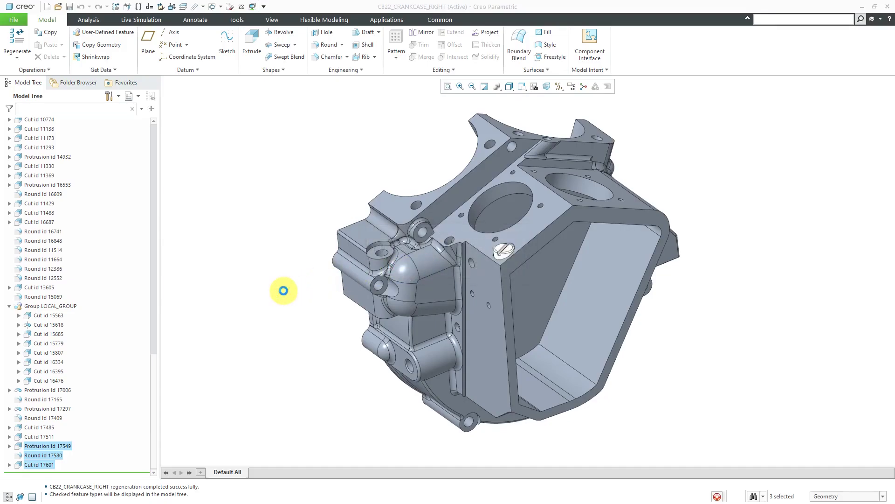
{"action": "mouse_move", "coordinate": [284, 295]}
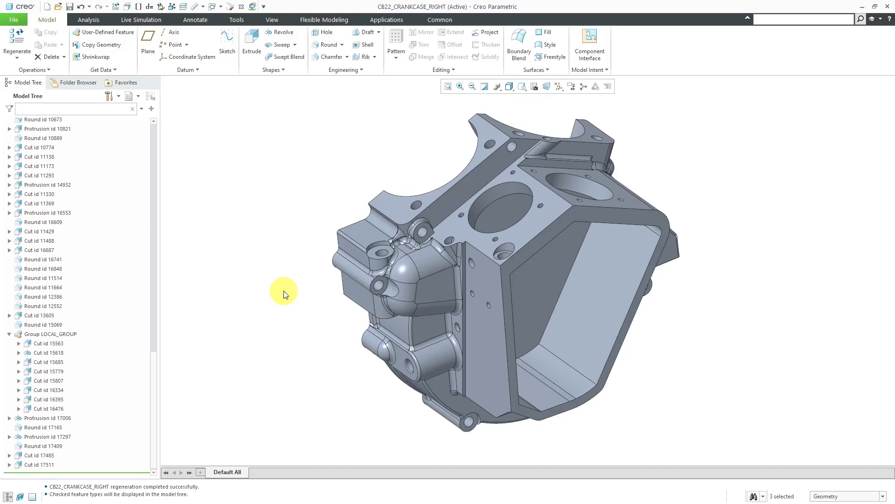
{"action": "mouse_move", "coordinate": [118, 96]}
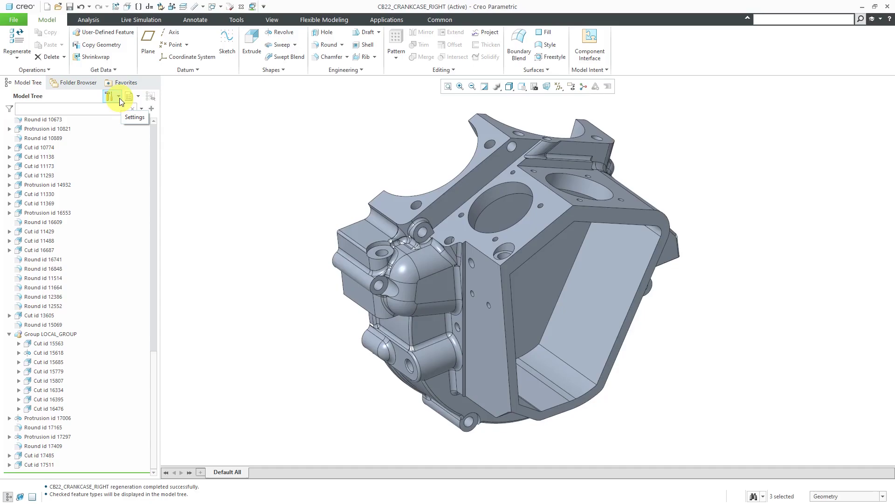
Turn on Suppressed objects in the Model Tree filters, apply, and close
{"action": "left_click", "coordinate": [109, 96]}
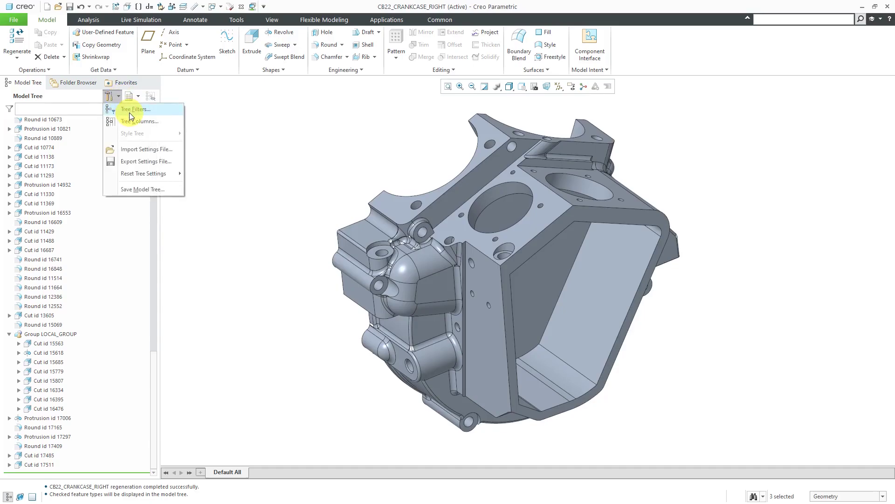
{"action": "left_click", "coordinate": [135, 109]}
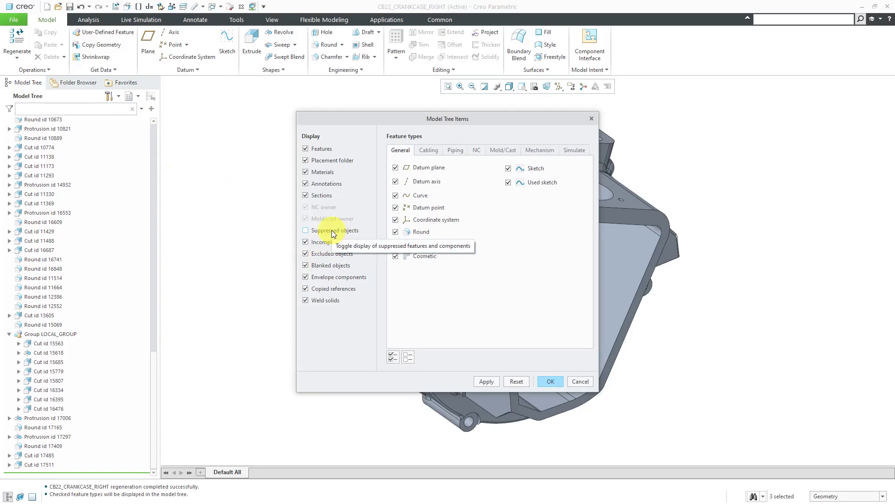
{"action": "left_click", "coordinate": [306, 230]}
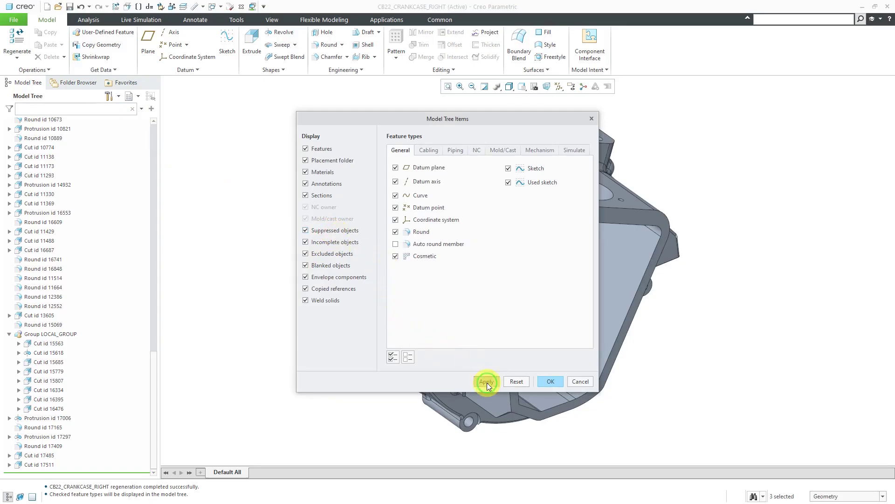
{"action": "left_click", "coordinate": [486, 381]}
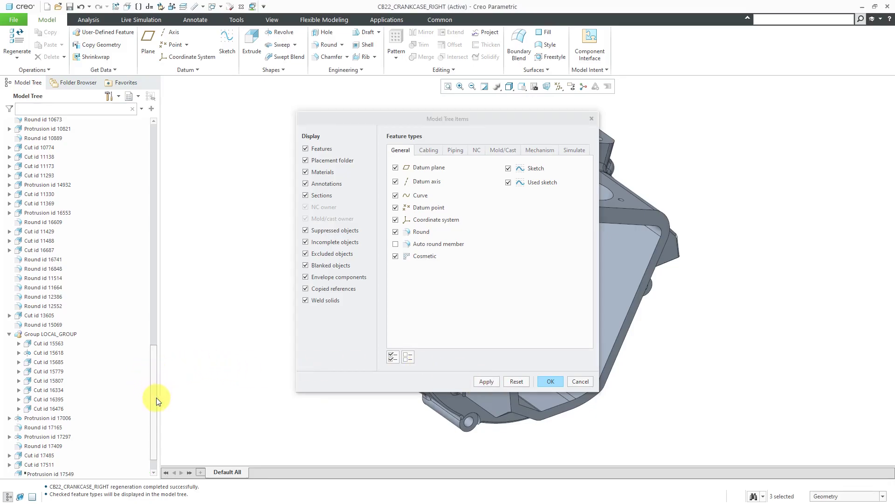
{"action": "scroll", "scroll_direction": "down", "scroll_amount": 3}
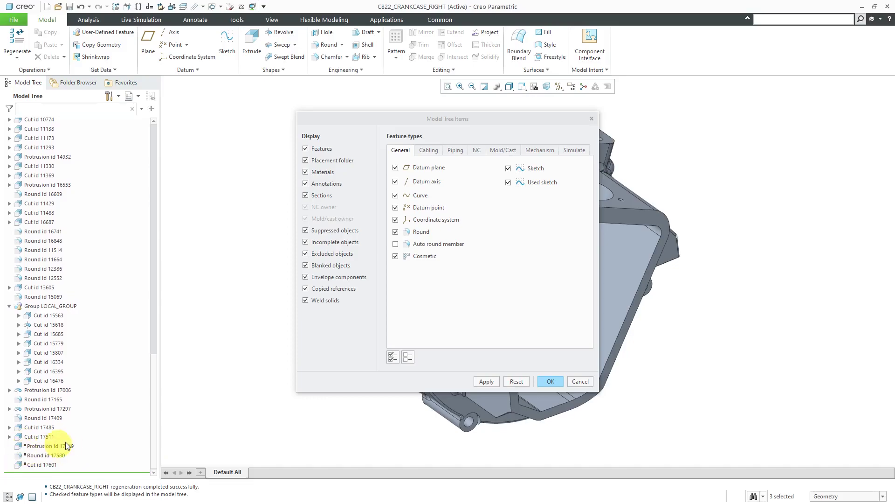
{"action": "mouse_move", "coordinate": [51, 447]}
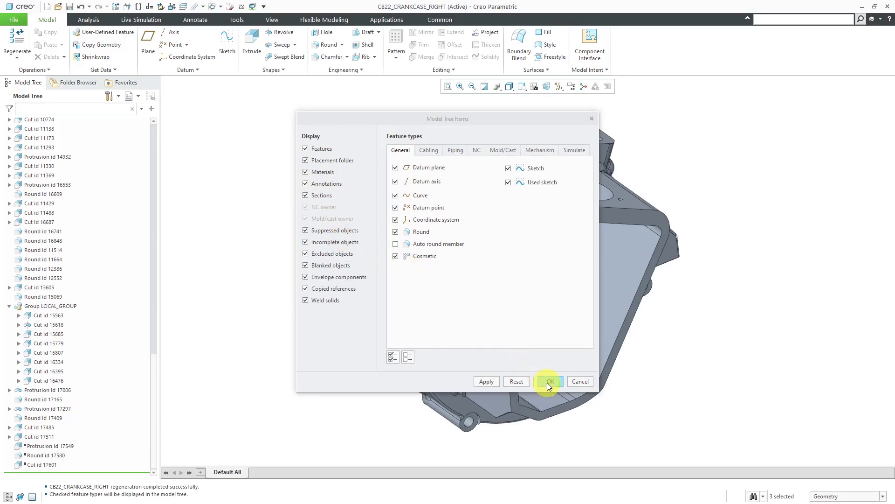
{"action": "left_click", "coordinate": [548, 381]}
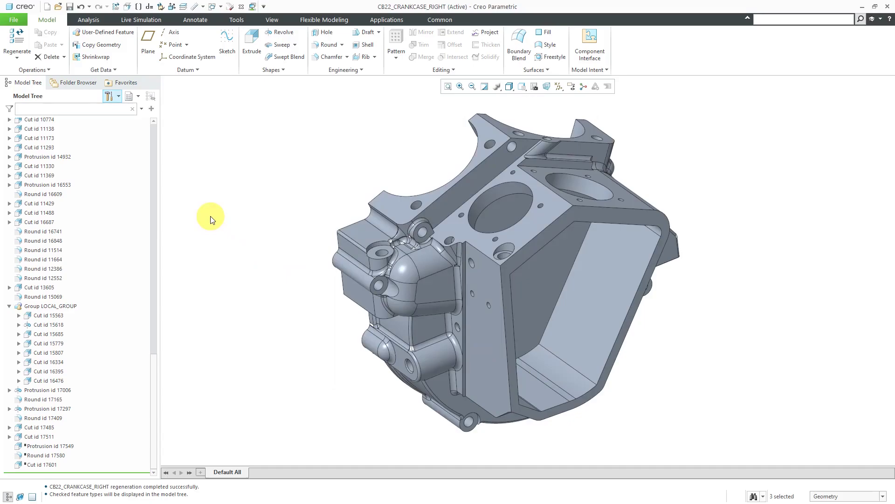
Reopen the Model Tree display settings
{"action": "left_click", "coordinate": [110, 95]}
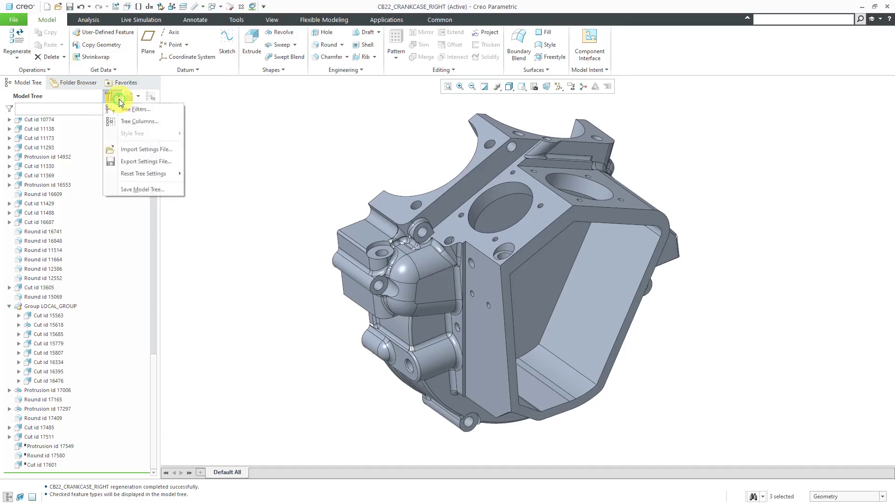
{"action": "mouse_move", "coordinate": [132, 121]}
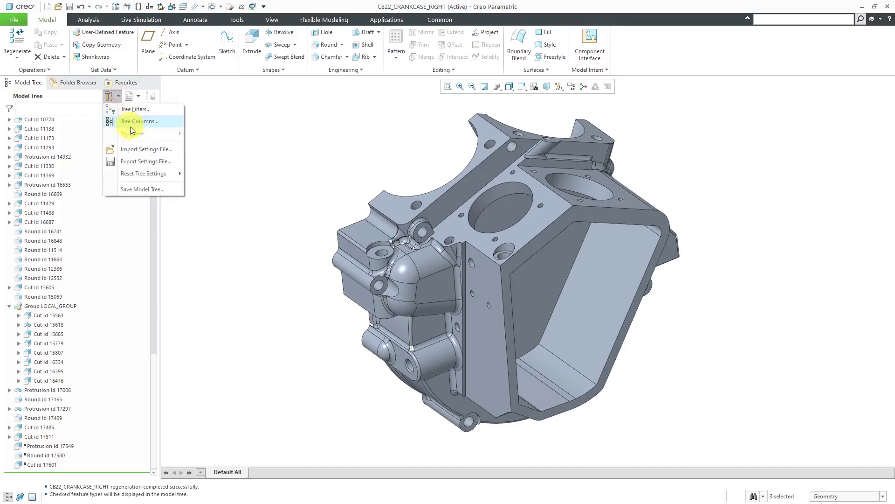
{"action": "mouse_move", "coordinate": [157, 163]}
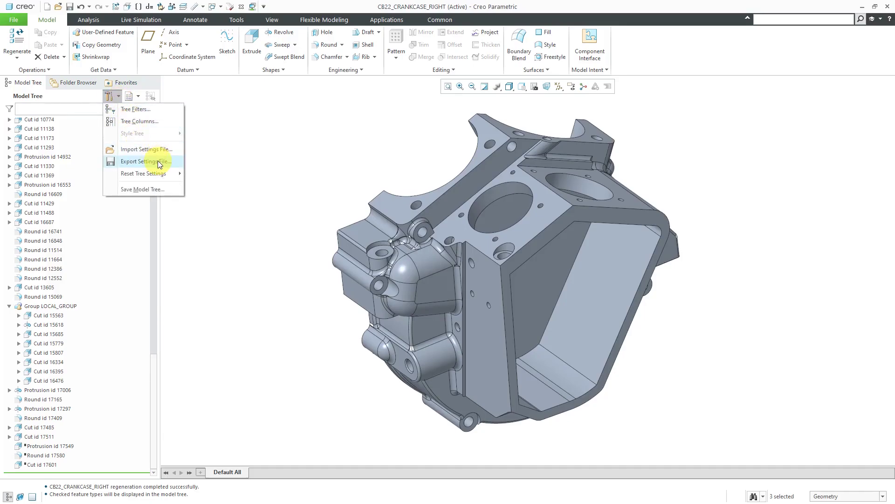
{"action": "mouse_move", "coordinate": [146, 161]}
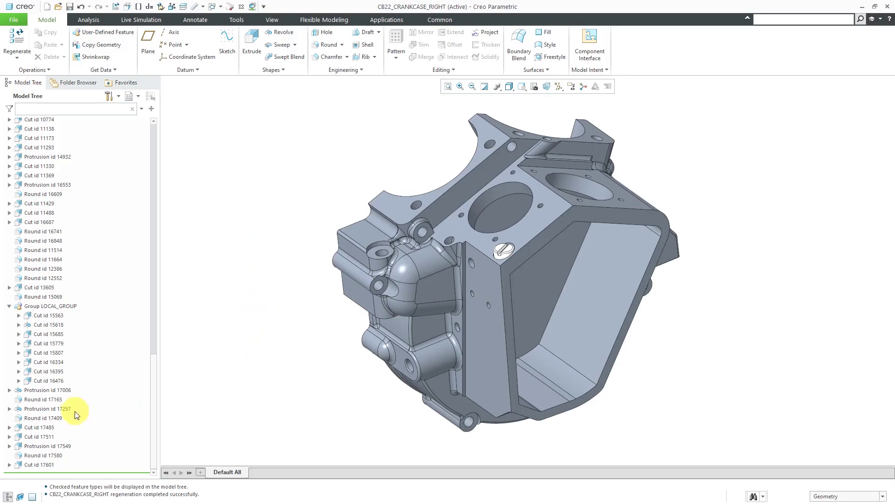
Suppress Round id 7872 on the lower boss and confirm
{"action": "left_click", "coordinate": [43, 399]}
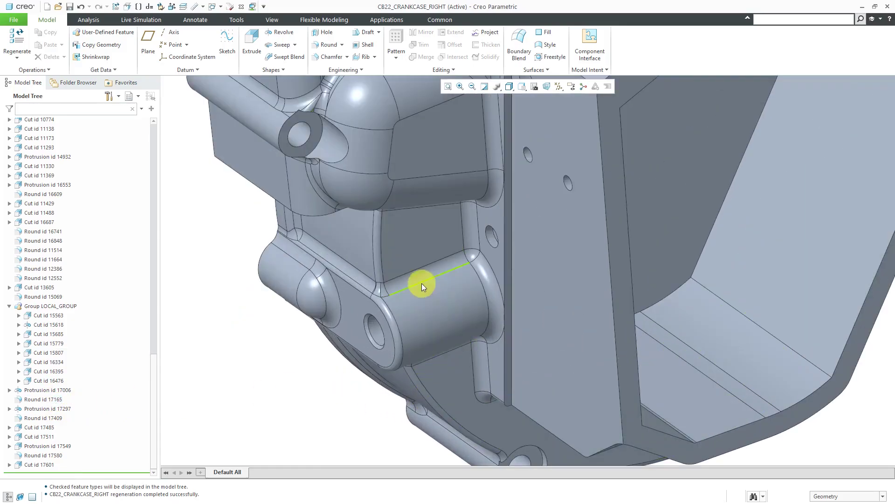
{"action": "mouse_move", "coordinate": [423, 282]}
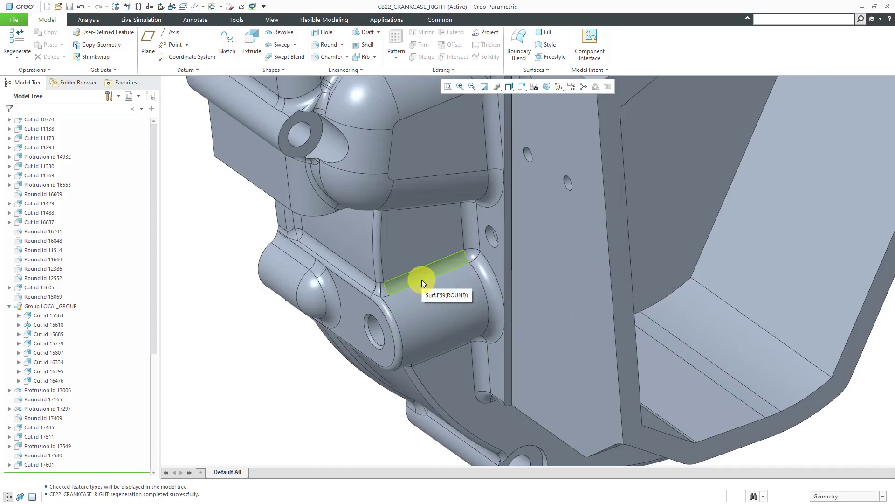
{"action": "left_click", "coordinate": [423, 279]}
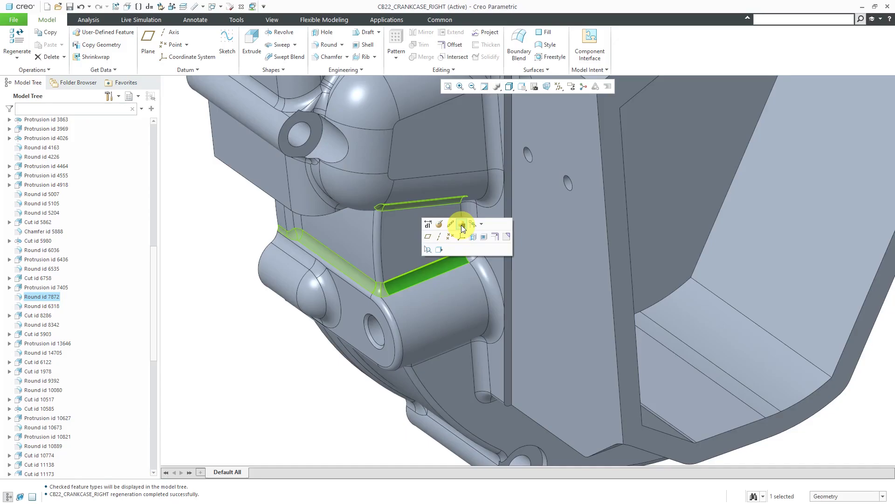
{"action": "mouse_move", "coordinate": [474, 236]}
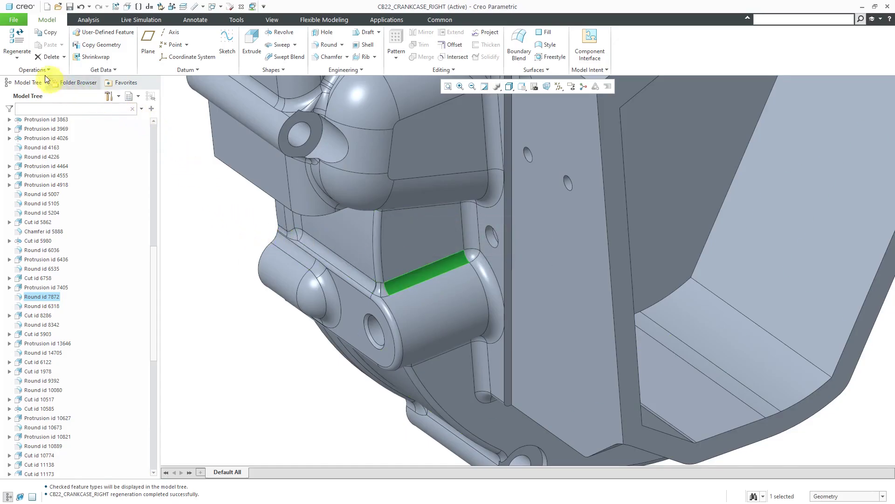
{"action": "left_click", "coordinate": [33, 70]}
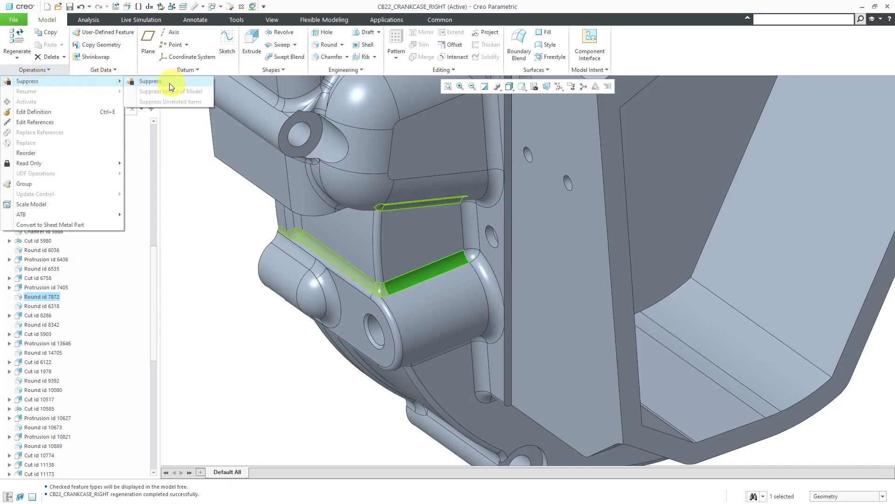
{"action": "mouse_move", "coordinate": [150, 81]}
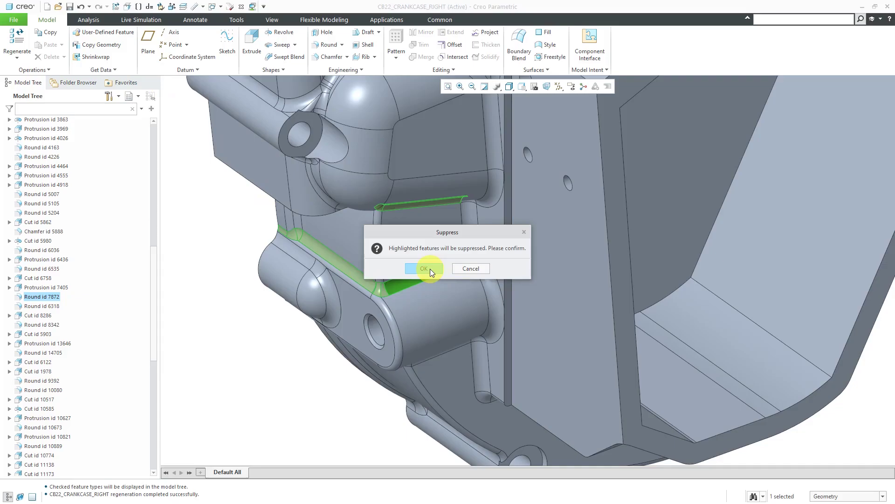
{"action": "left_click", "coordinate": [423, 268]}
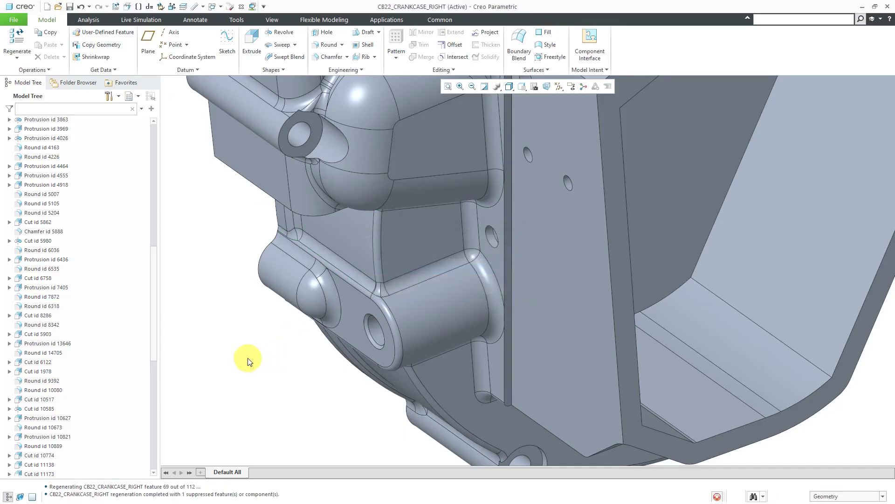
Scroll the Model Tree and select Protrusion id 17006
{"action": "left_click", "coordinate": [43, 296]}
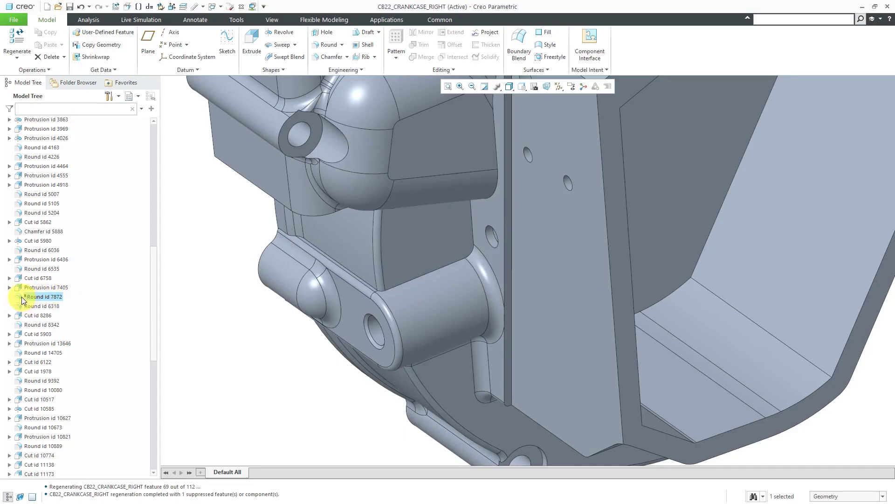
{"action": "left_click", "coordinate": [43, 296]}
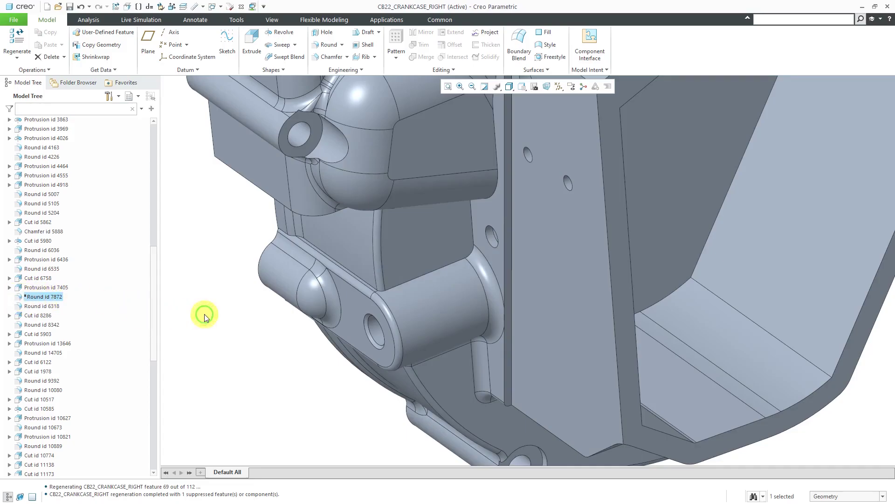
{"action": "scroll", "scroll_direction": "down", "scroll_amount": 3}
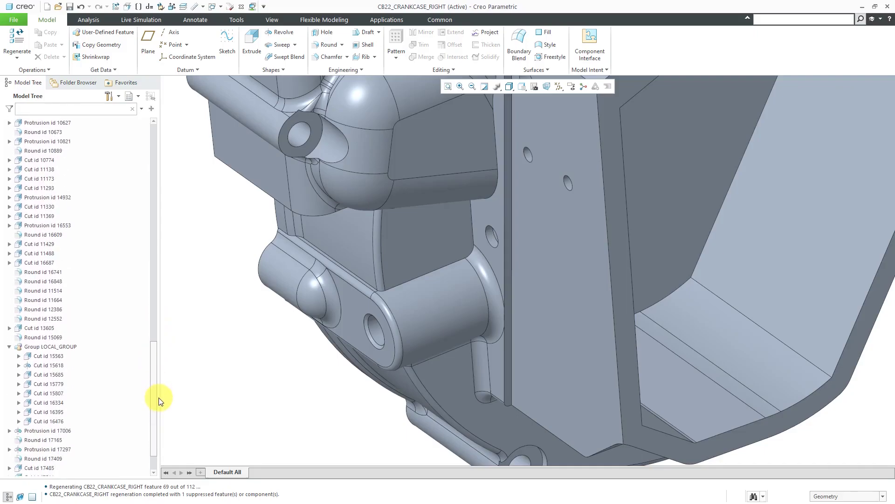
{"action": "scroll", "scroll_direction": "down", "scroll_amount": 3}
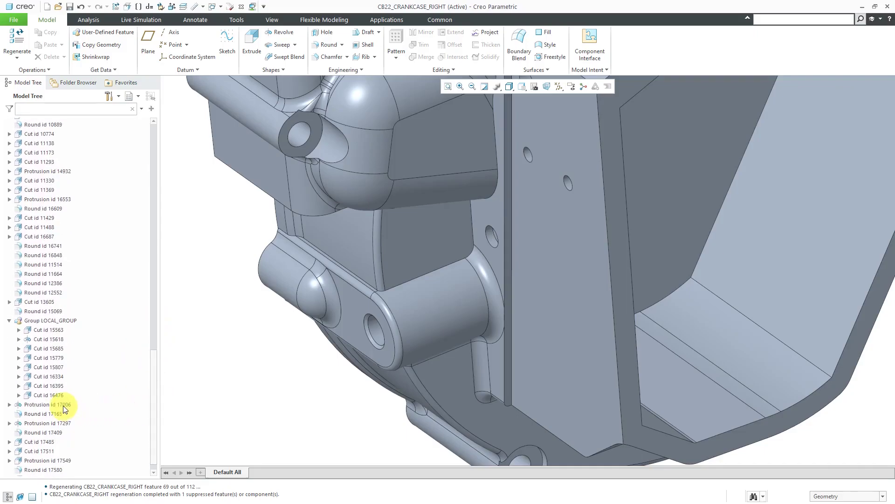
{"action": "left_click", "coordinate": [48, 404]}
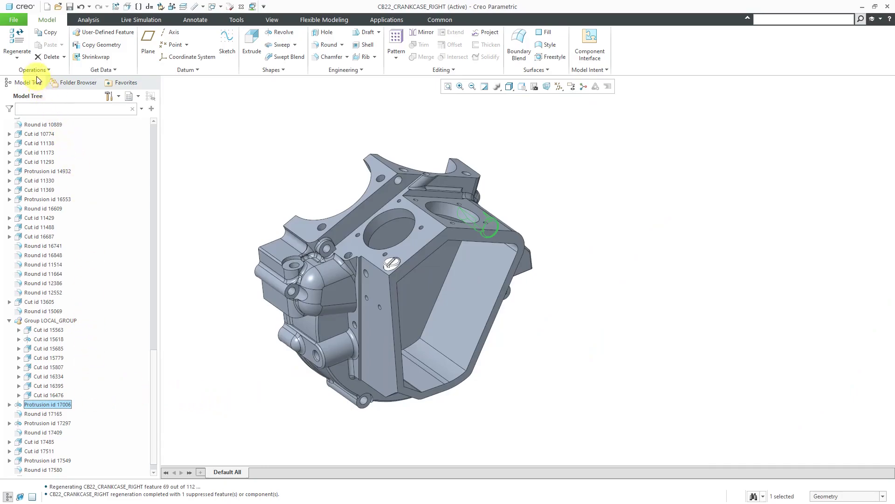
Suppress Protrusion id 17006 through the end of the model and confirm
{"action": "left_click", "coordinate": [33, 70]}
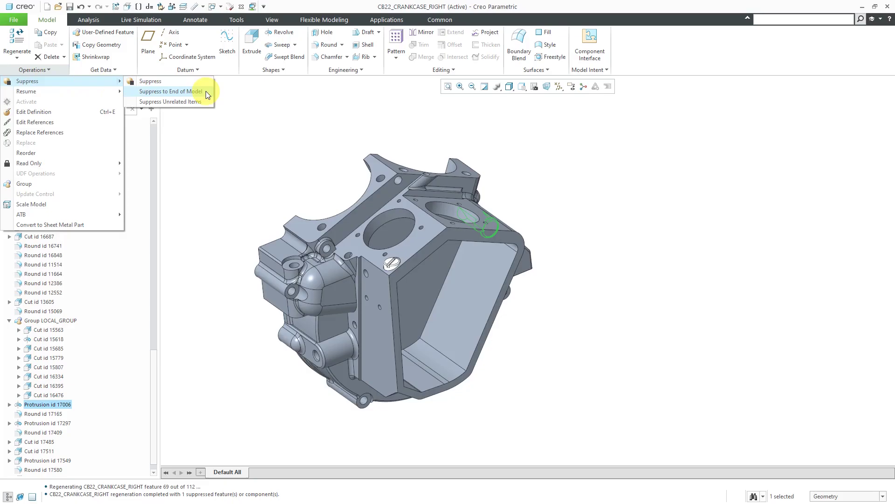
{"action": "mouse_move", "coordinate": [171, 92]}
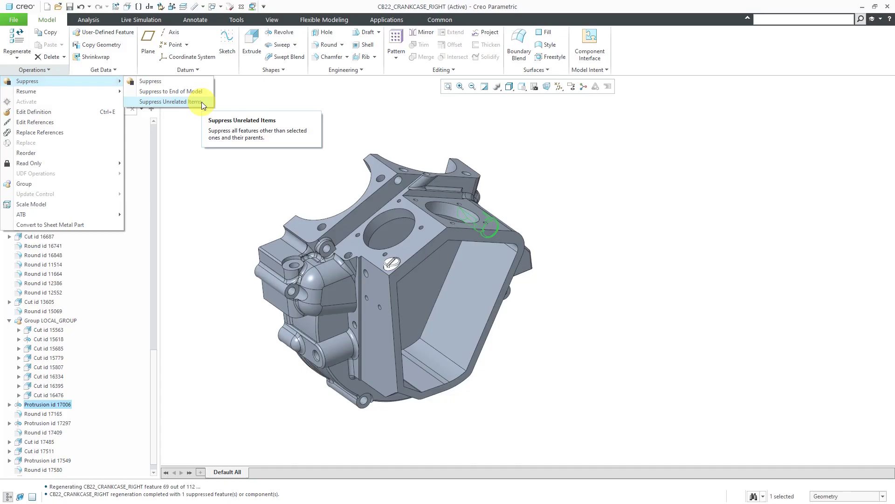
{"action": "left_click", "coordinate": [170, 101]}
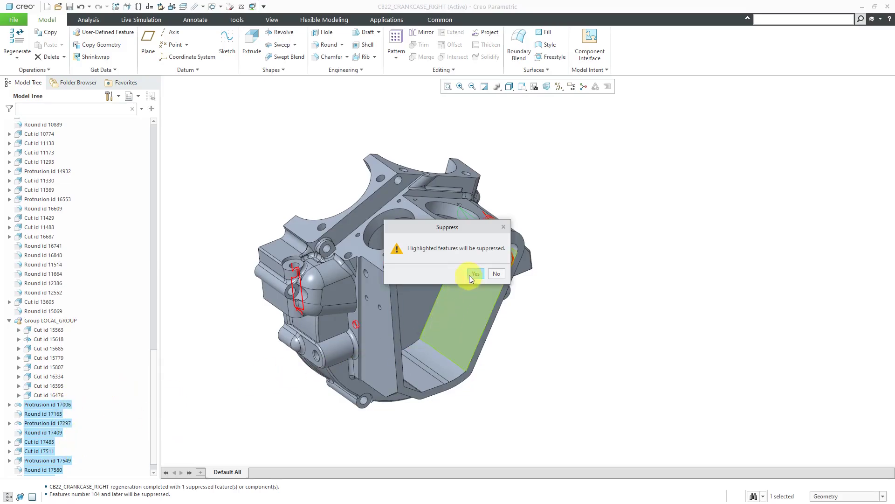
{"action": "left_click", "coordinate": [475, 273]}
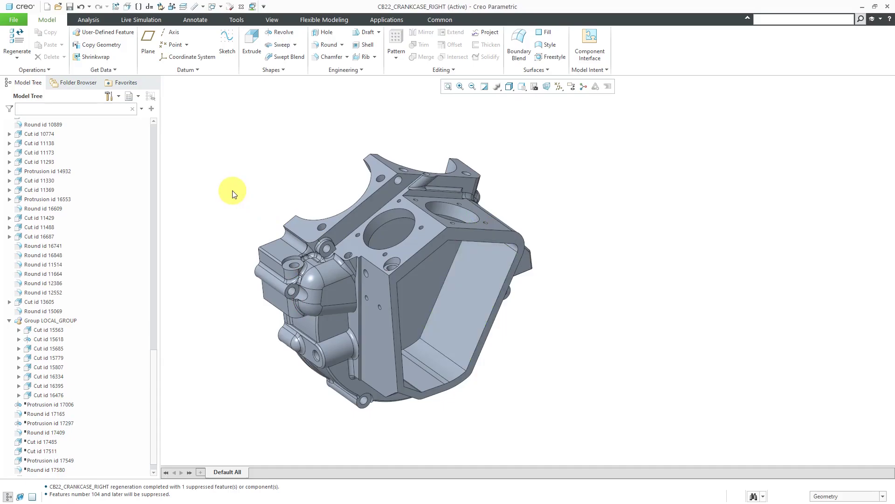
{"action": "mouse_move", "coordinate": [158, 146]}
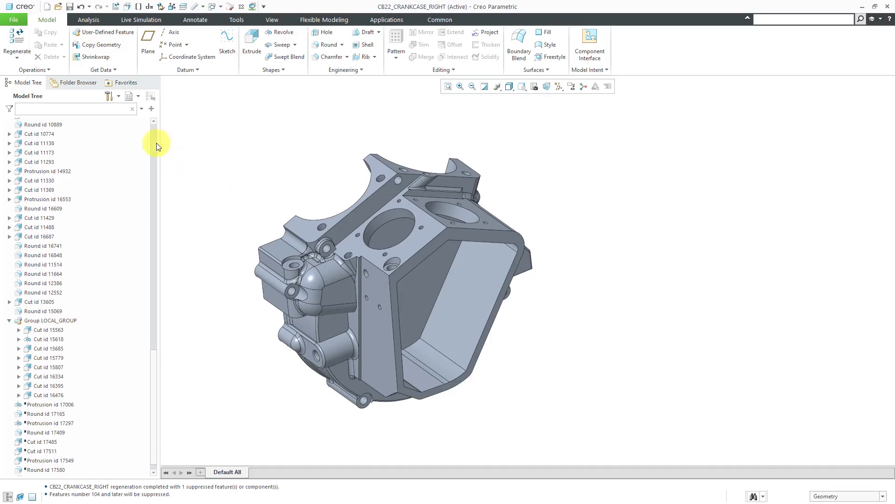
{"action": "left_click", "coordinate": [109, 95]}
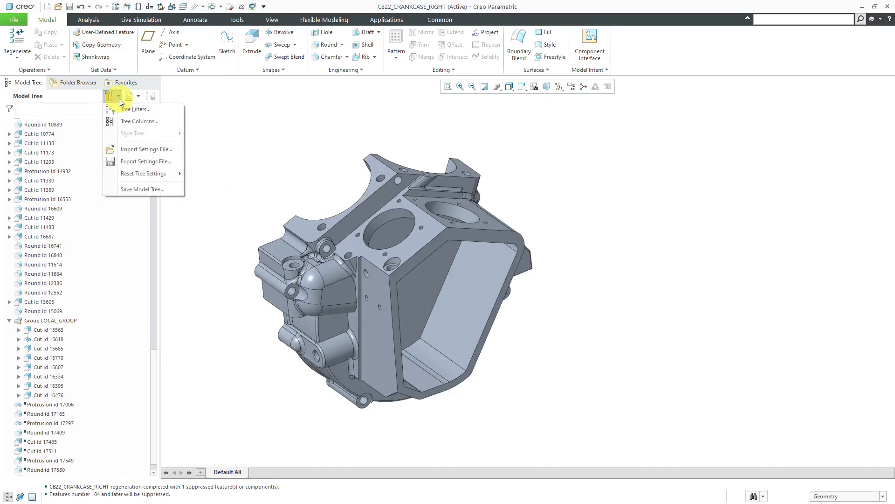
Add the Feature Status column to the Model Tree columns
{"action": "left_click", "coordinate": [139, 120]}
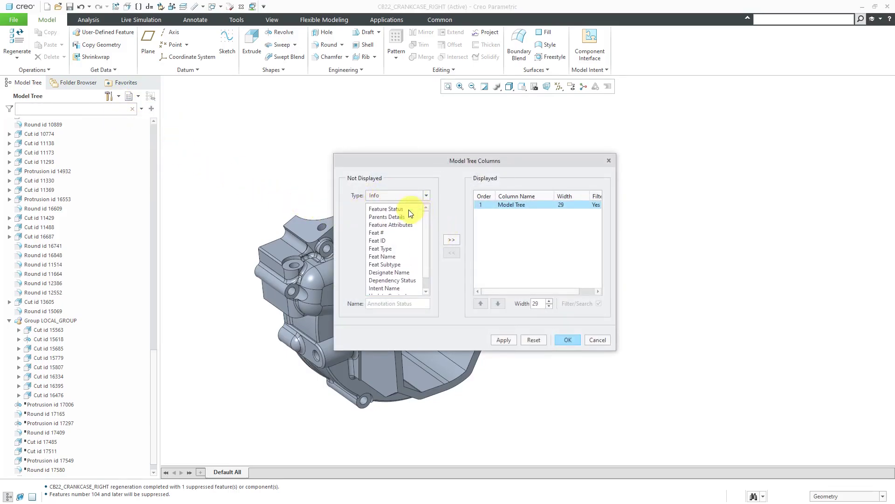
{"action": "left_click", "coordinate": [386, 208]}
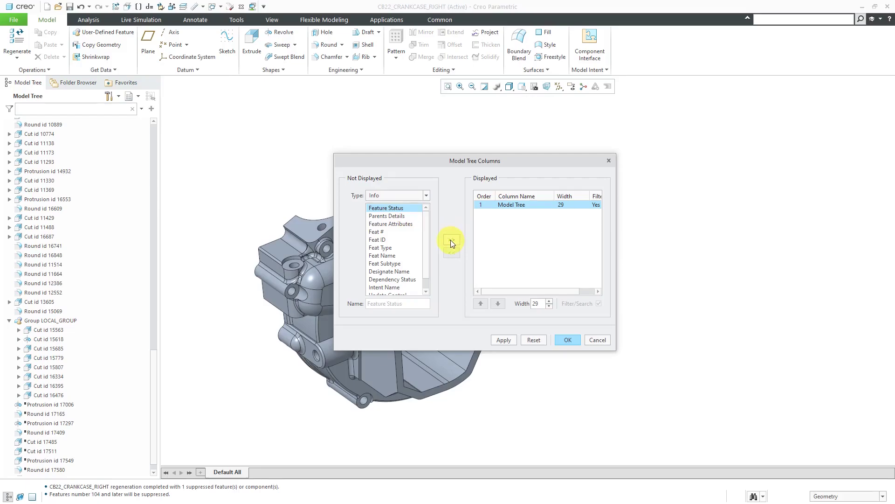
{"action": "left_click", "coordinate": [451, 239]}
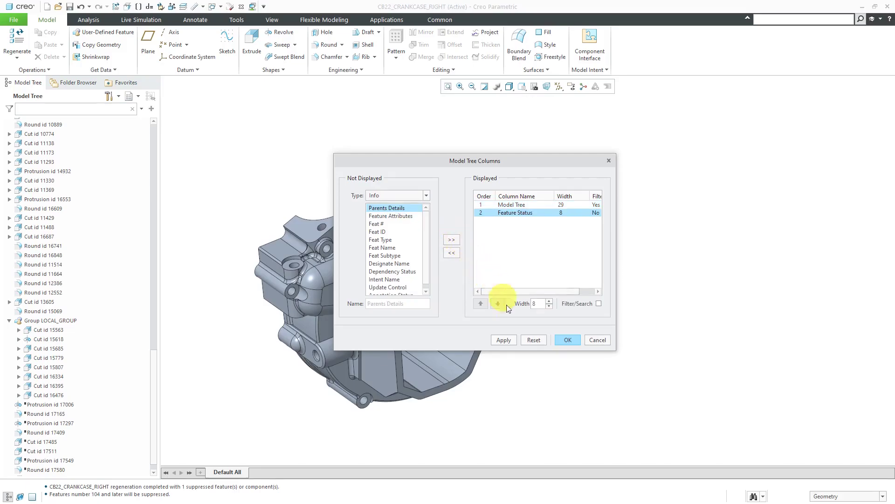
{"action": "left_click", "coordinate": [567, 339]}
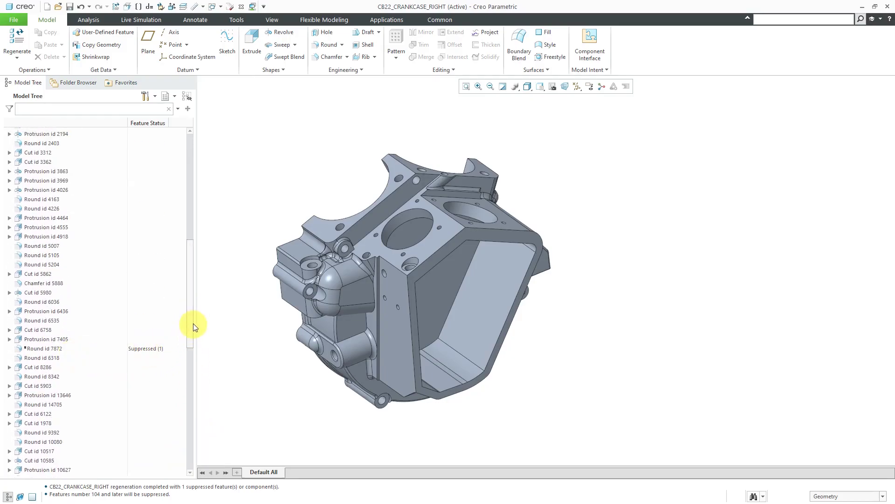
{"action": "scroll", "scroll_direction": "down", "scroll_amount": 3}
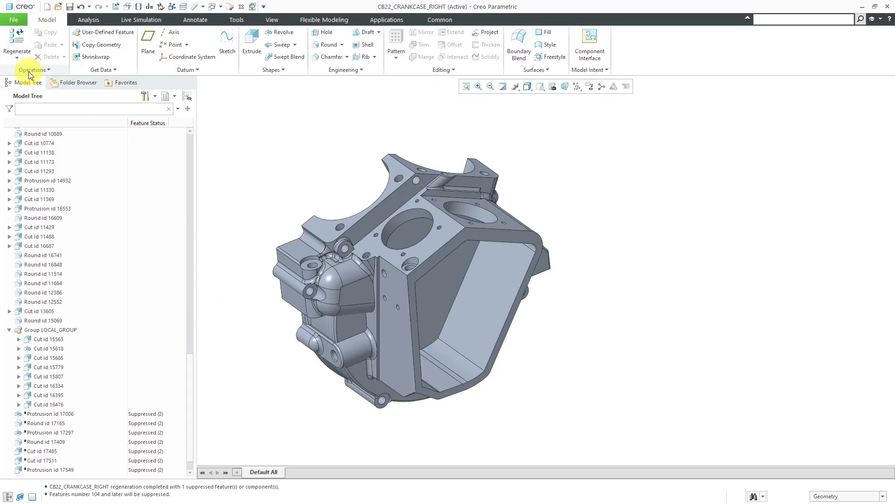
Resume the last suppressed set, Protrusion id 17006 onward, via Resume Last Set
{"action": "left_click", "coordinate": [32, 70]}
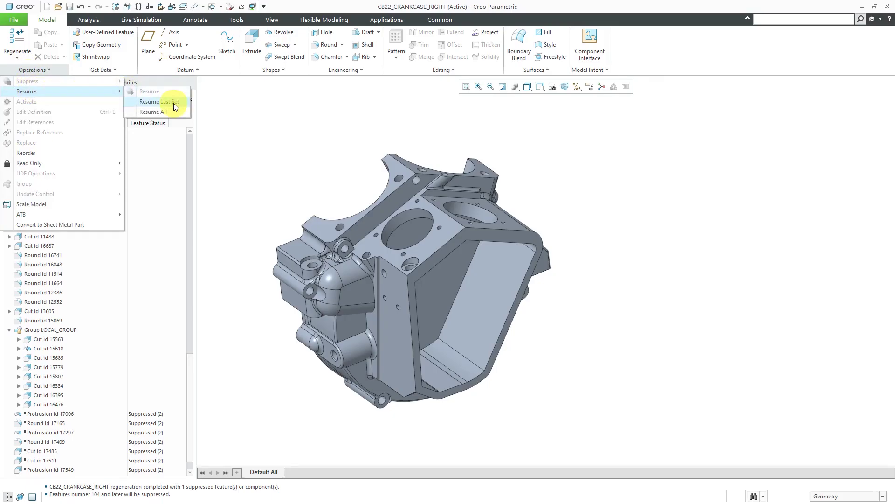
{"action": "mouse_move", "coordinate": [175, 106]}
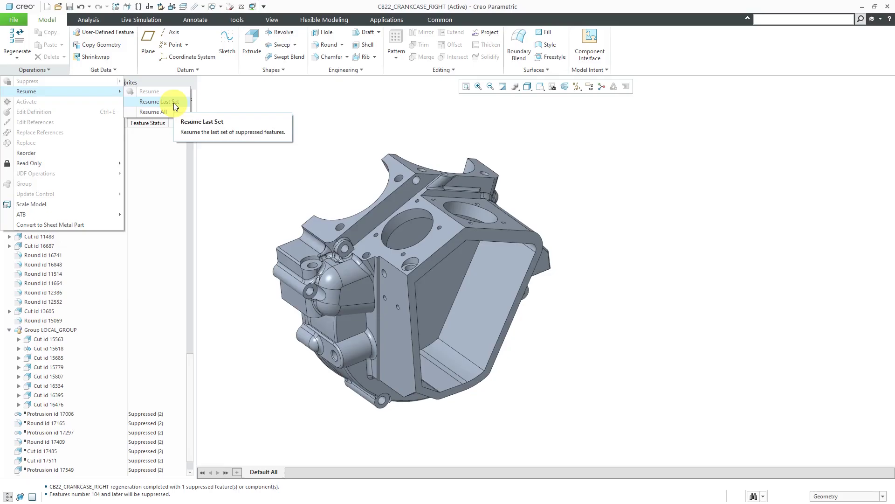
{"action": "left_click", "coordinate": [159, 101]}
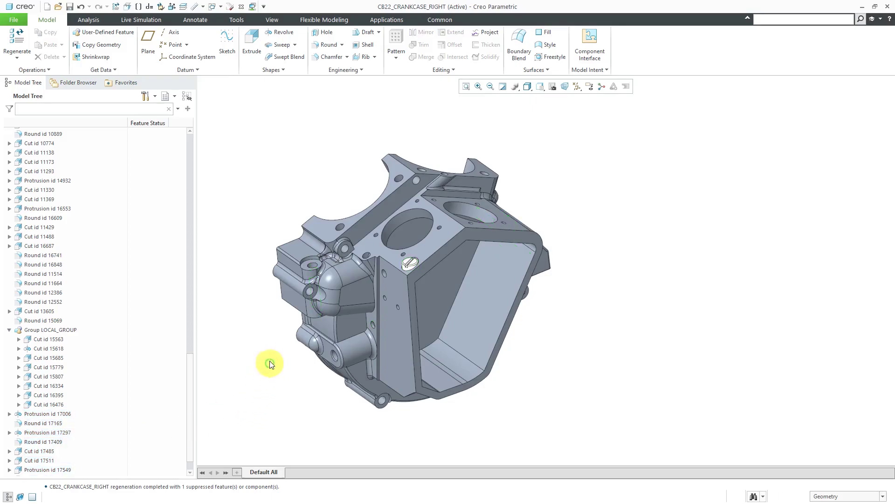
Bring the CB22.ASM motorcycle assembly window to the front
{"action": "left_click_drag", "start_coordinate": [271, 364], "coordinate": [397, 353]}
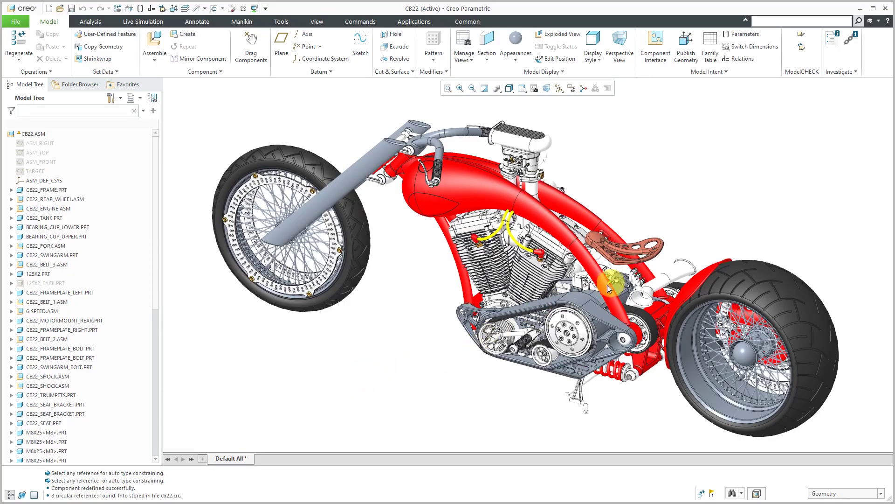
Pick CB22_FRAMEPLATE_LEFT.PRT and choose Suppress to show its dependent components
{"action": "left_click", "coordinate": [613, 280]}
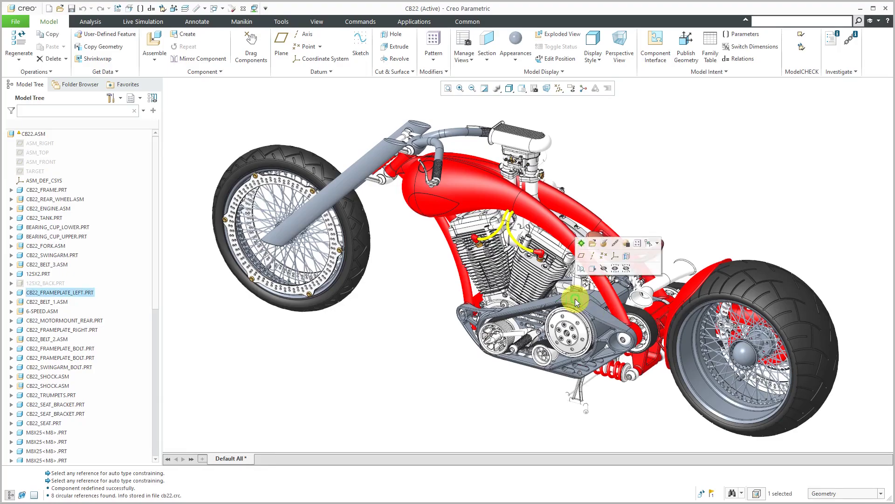
{"action": "left_click", "coordinate": [626, 244]}
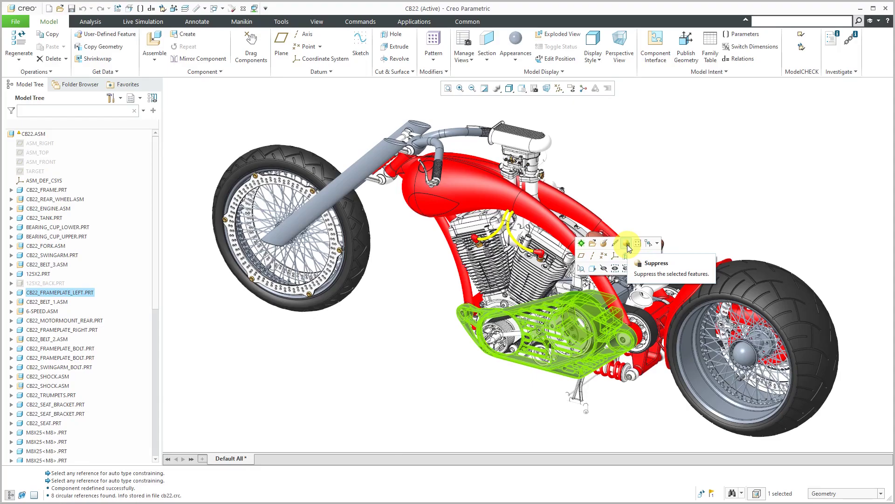
{"action": "left_click", "coordinate": [638, 242]}
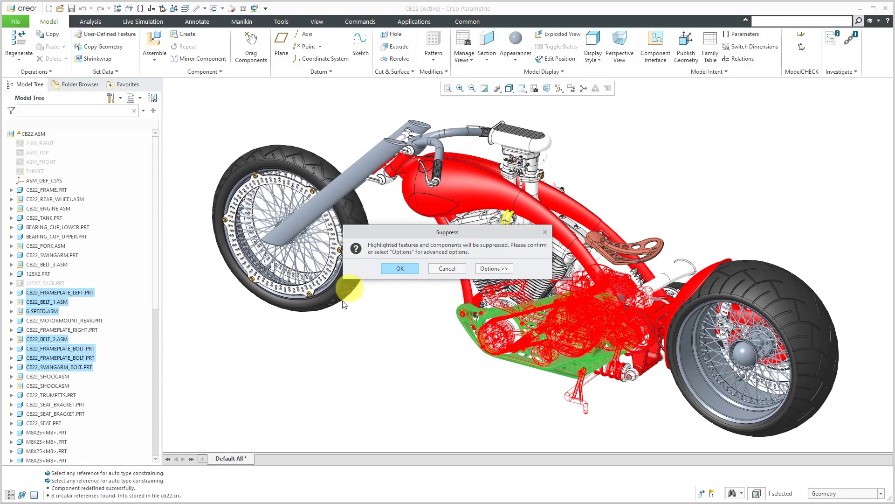
{"action": "mouse_move", "coordinate": [523, 417]}
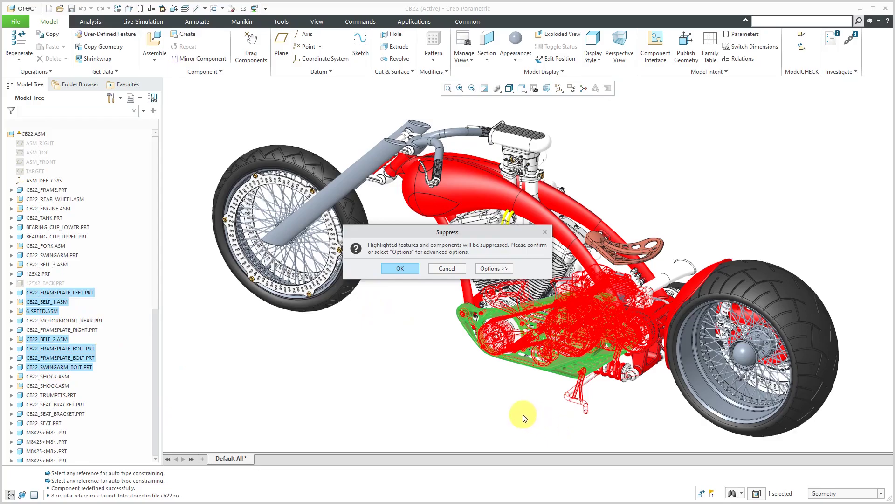
{"action": "mouse_move", "coordinate": [492, 397]}
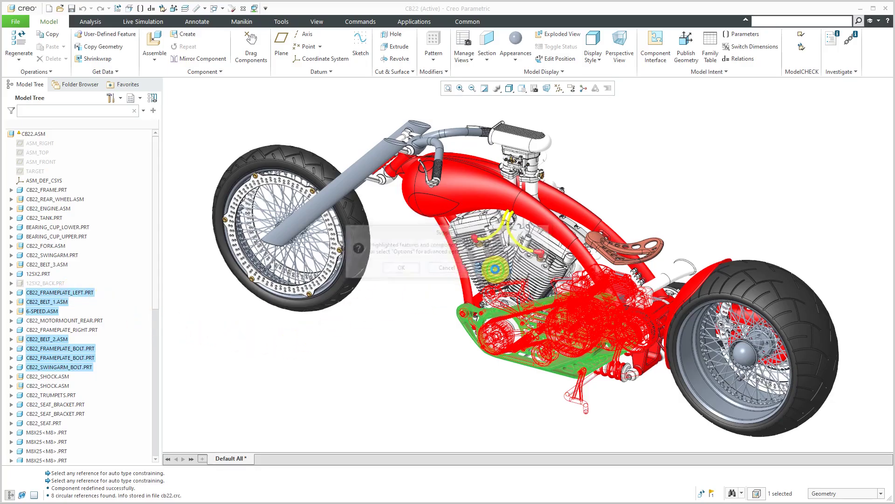
In Children Handling, select CB22_STAND.PRT and open its status choices
{"action": "left_click", "coordinate": [399, 268]}
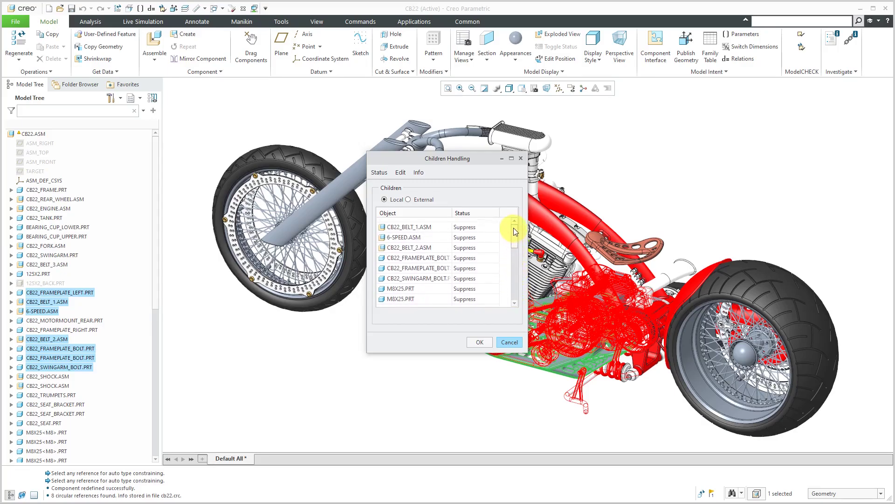
{"action": "scroll", "scroll_direction": "down", "scroll_amount": 3}
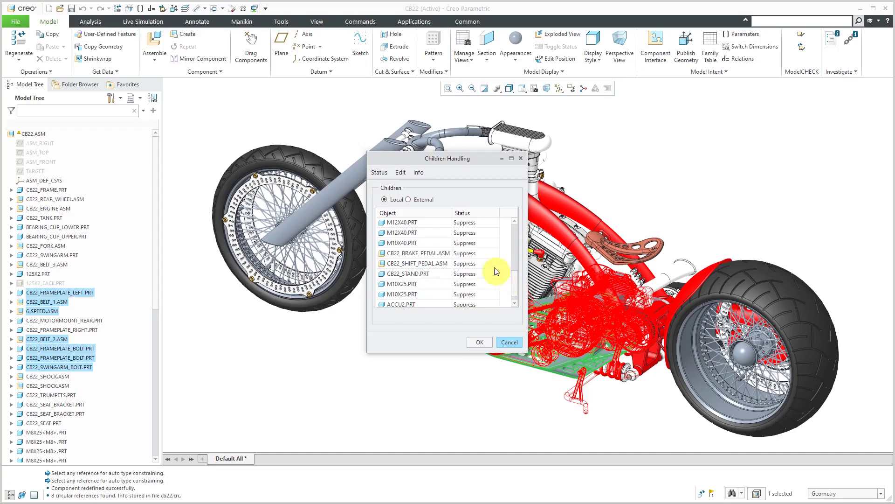
{"action": "mouse_move", "coordinate": [494, 288]}
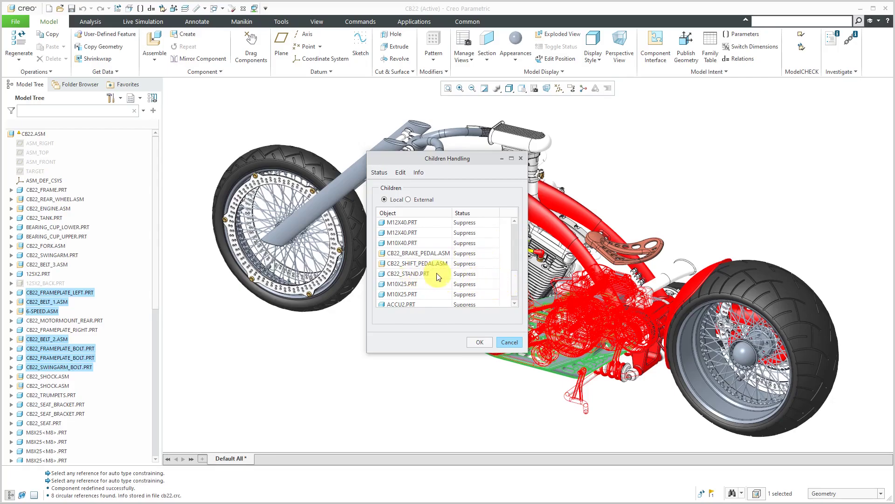
{"action": "left_click", "coordinate": [417, 273]}
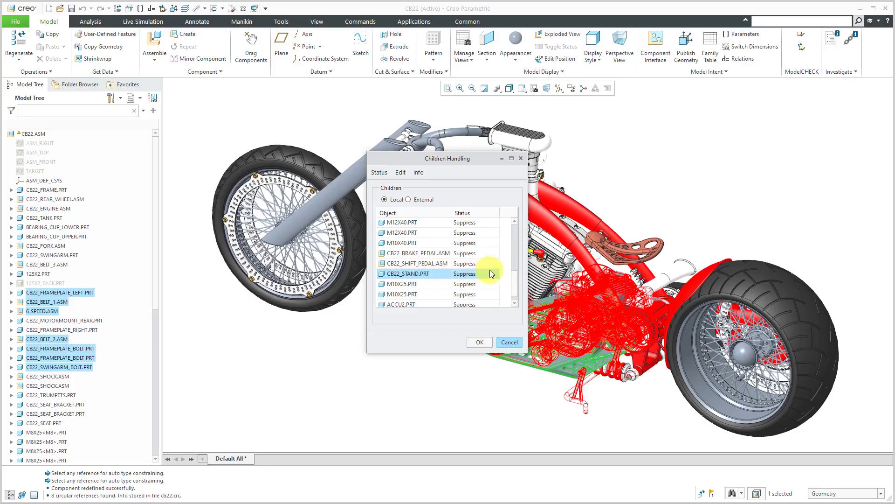
{"action": "left_click", "coordinate": [475, 274]}
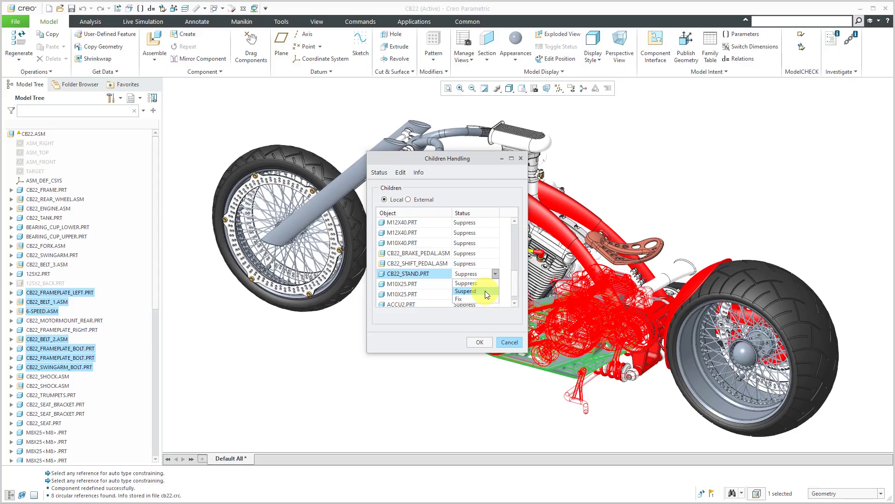
{"action": "mouse_move", "coordinate": [482, 299]}
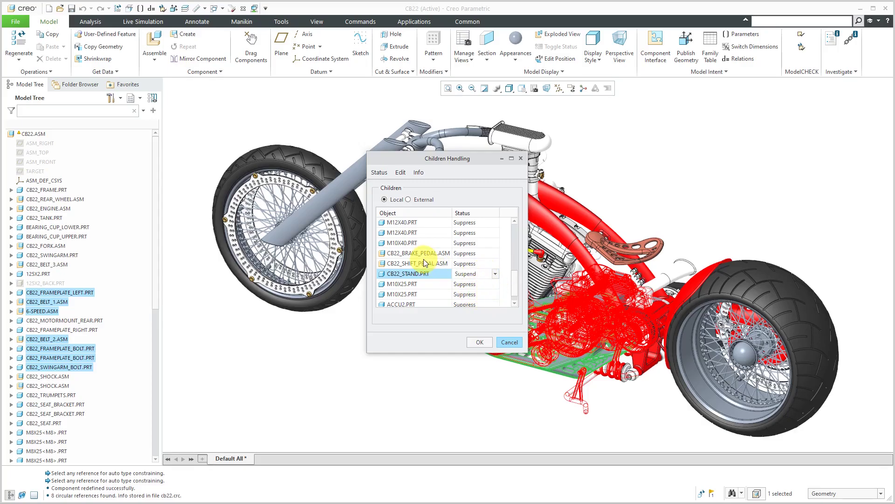
{"action": "left_click", "coordinate": [417, 253]}
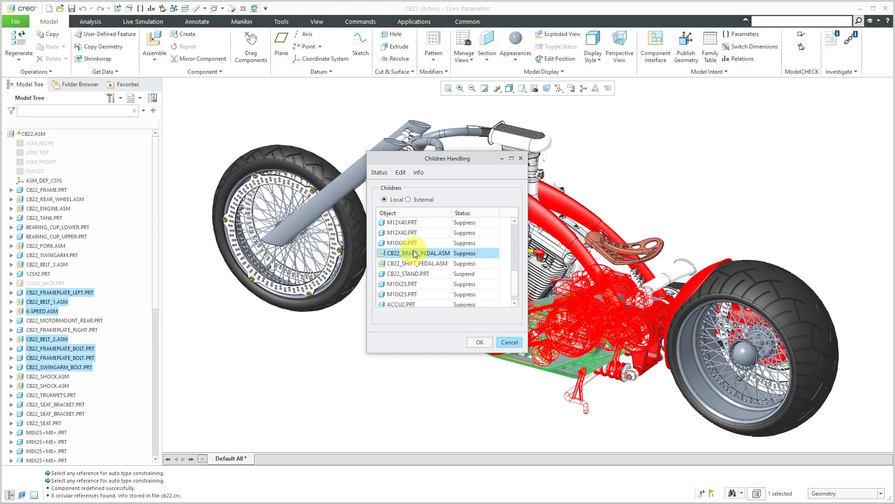
{"action": "left_click", "coordinate": [400, 172]}
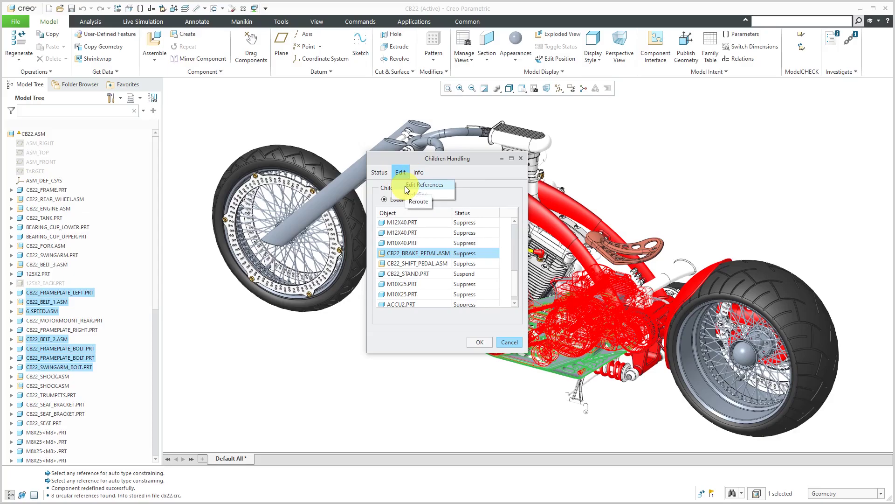
{"action": "left_click", "coordinate": [425, 185]}
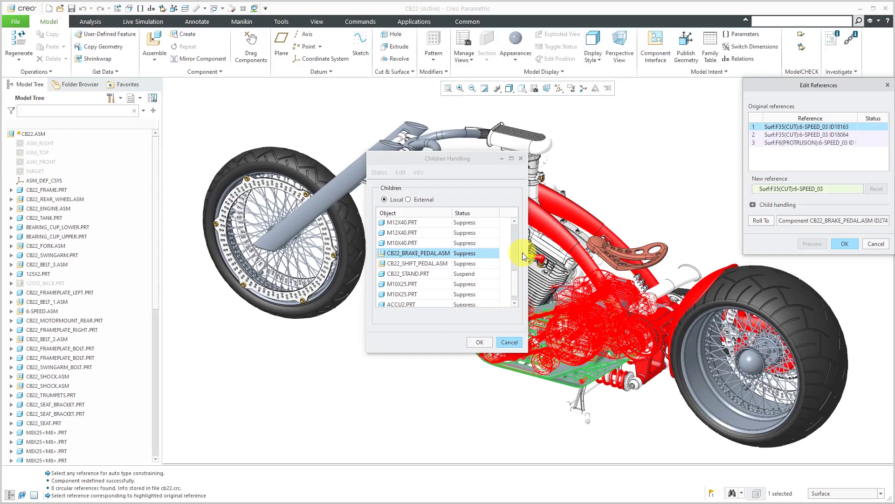
{"action": "mouse_move", "coordinate": [512, 255]}
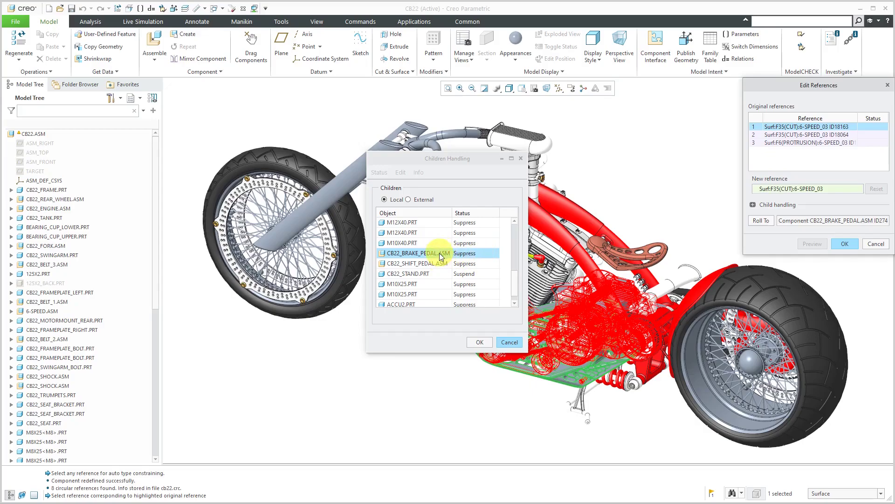
{"action": "mouse_move", "coordinate": [875, 243]}
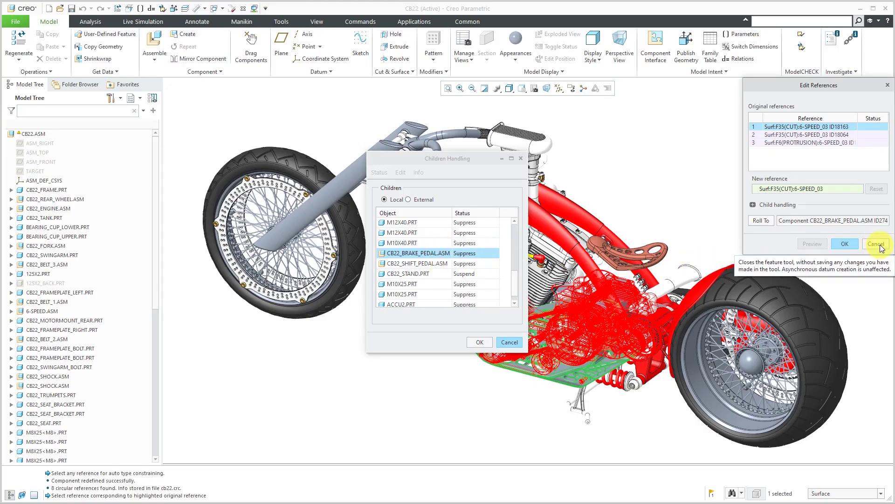
{"action": "left_click", "coordinate": [875, 243]}
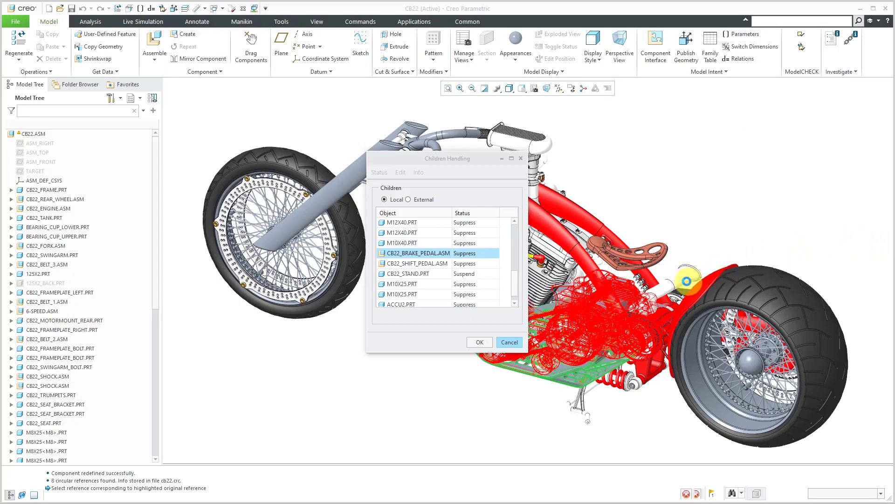
{"action": "left_click", "coordinate": [479, 342]}
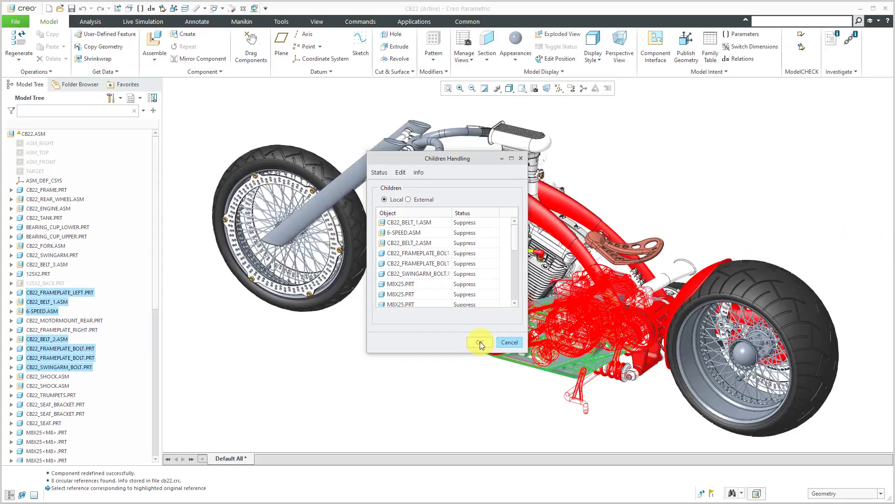
Confirm suppressing the left frame plate's dependents and suspending the stand, then close the failure report
{"action": "left_click", "coordinate": [480, 341]}
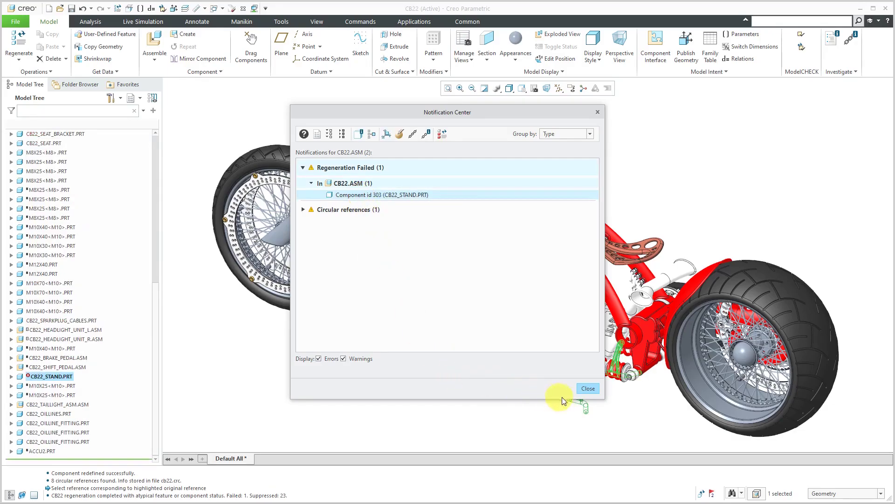
{"action": "left_click", "coordinate": [588, 388]}
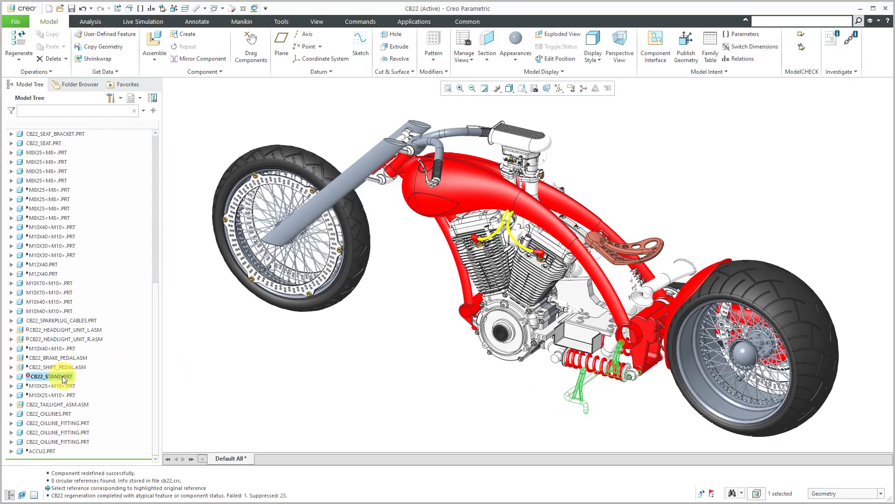
Suppress CB22_STAND.PRT from the Model Tree and confirm, then clear the selection
{"action": "right_click", "coordinate": [52, 376]}
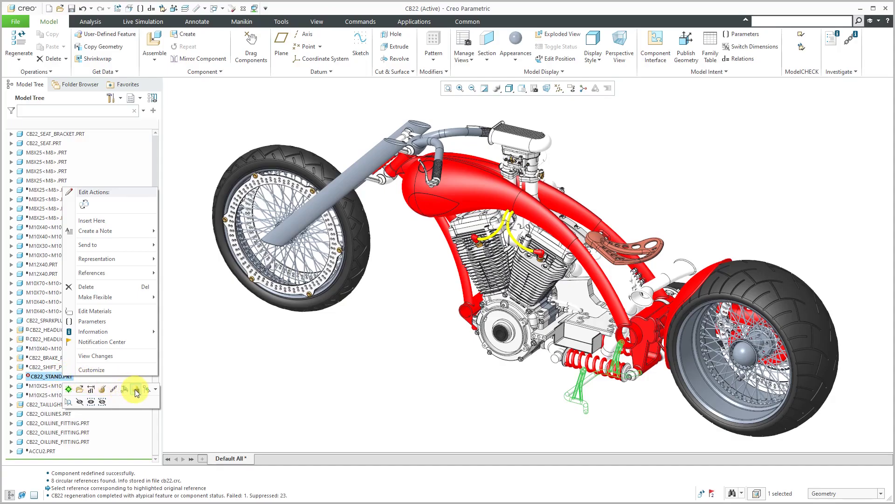
{"action": "left_click", "coordinate": [135, 389]}
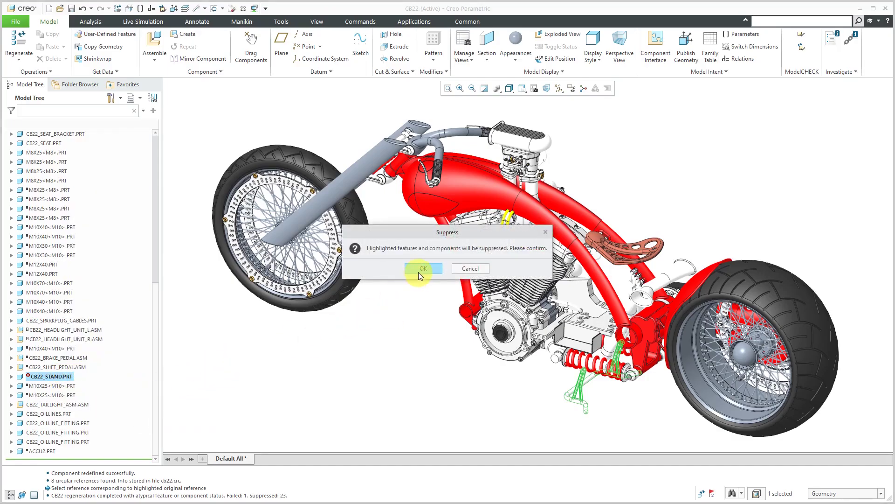
{"action": "left_click", "coordinate": [423, 269]}
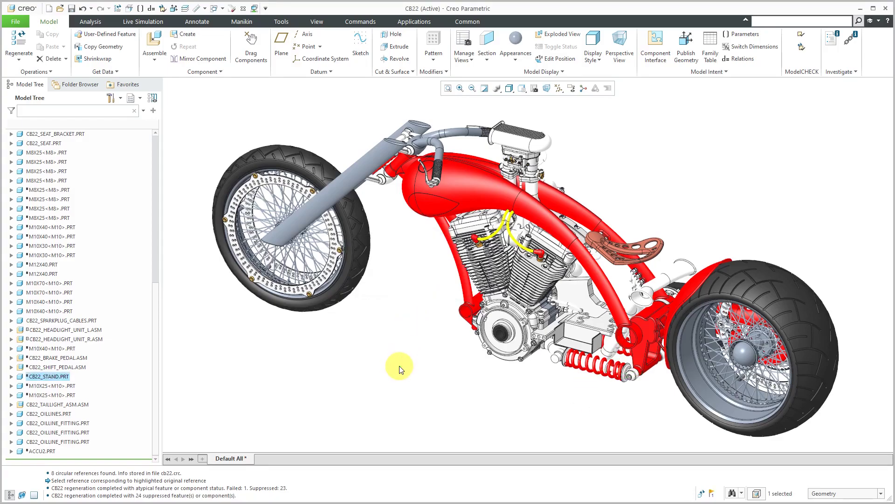
{"action": "mouse_move", "coordinate": [451, 410]}
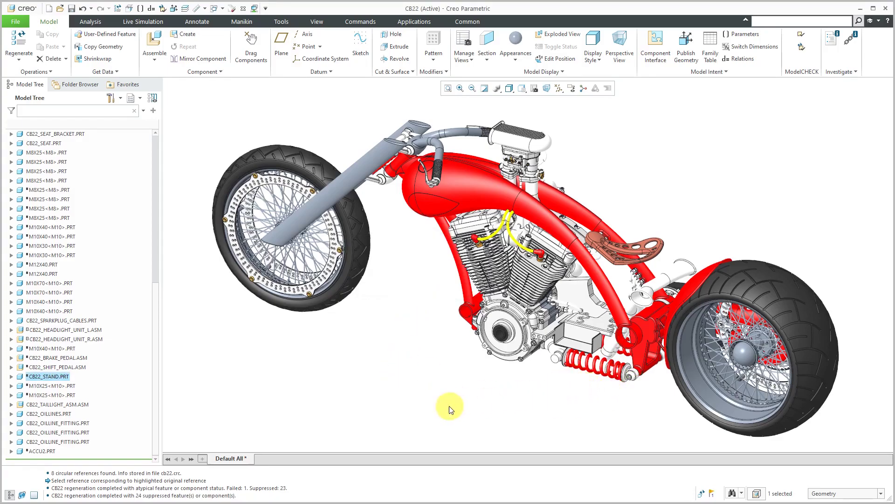
{"action": "mouse_move", "coordinate": [397, 390]}
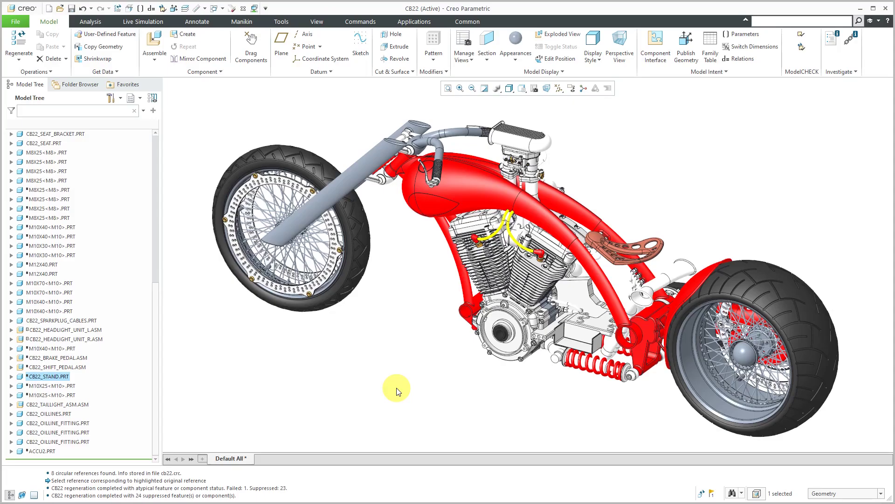
{"action": "mouse_move", "coordinate": [375, 390]}
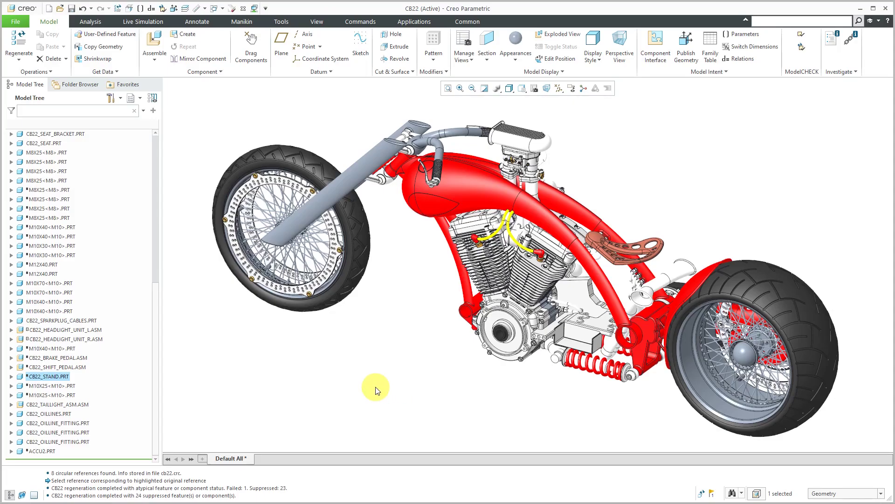
{"action": "left_click", "coordinate": [36, 71]}
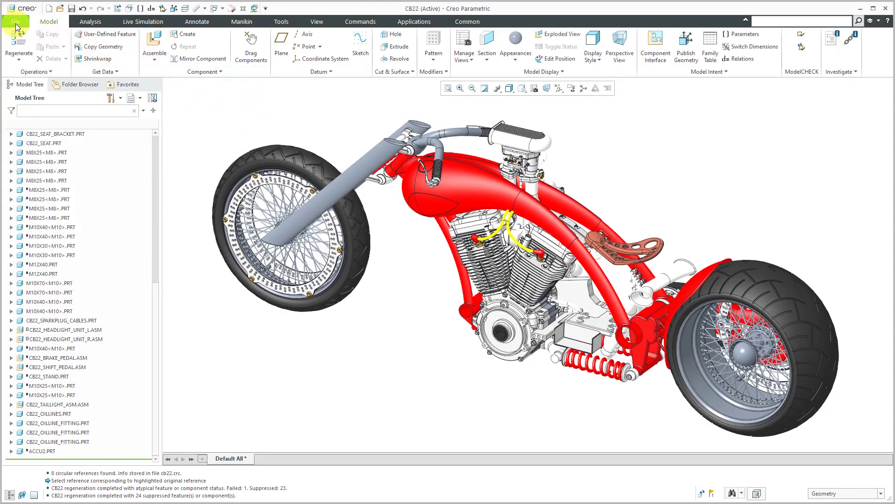
Run ModelCHECK Regenerate on the CB22 assembly
{"action": "left_click", "coordinate": [15, 21]}
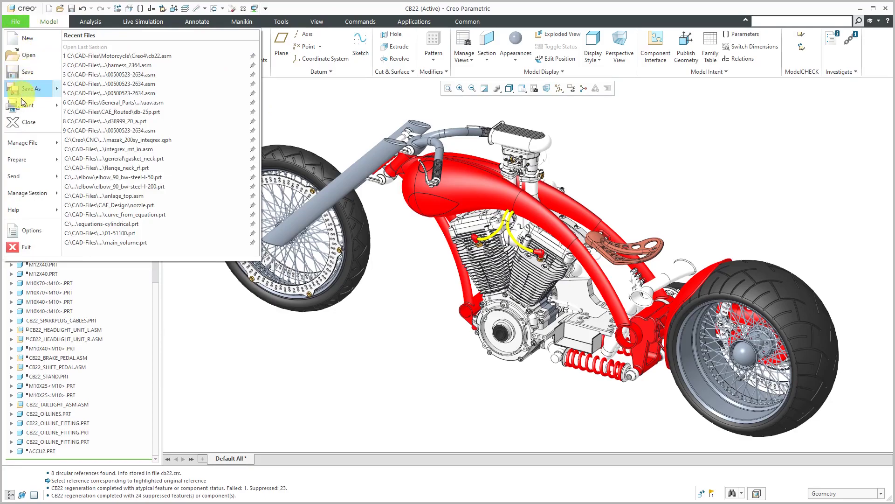
{"action": "left_click", "coordinate": [18, 160]}
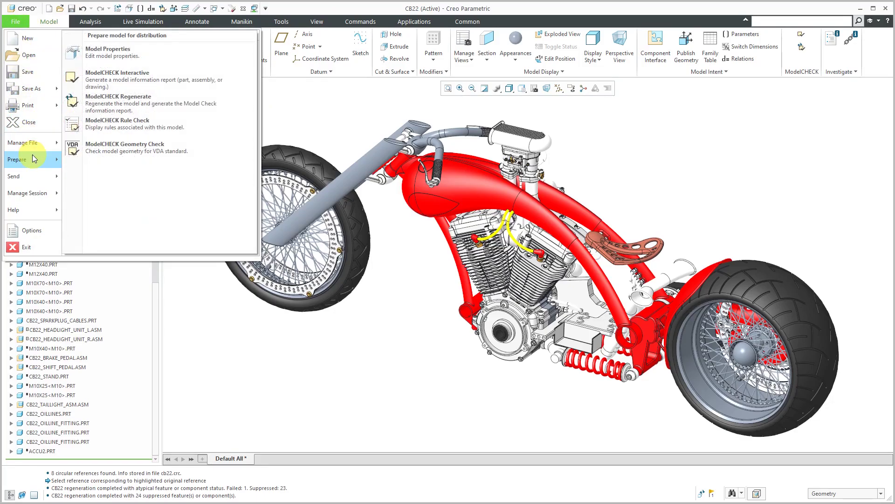
{"action": "mouse_move", "coordinate": [136, 104]}
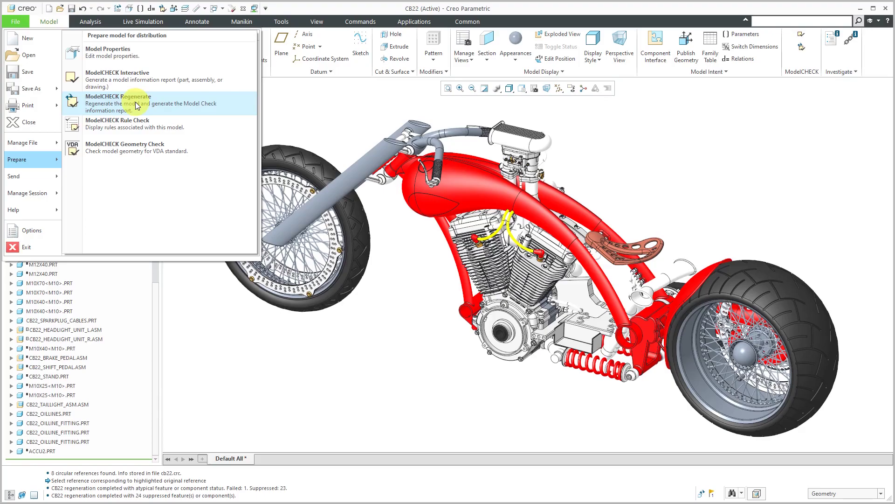
{"action": "left_click", "coordinate": [117, 96]}
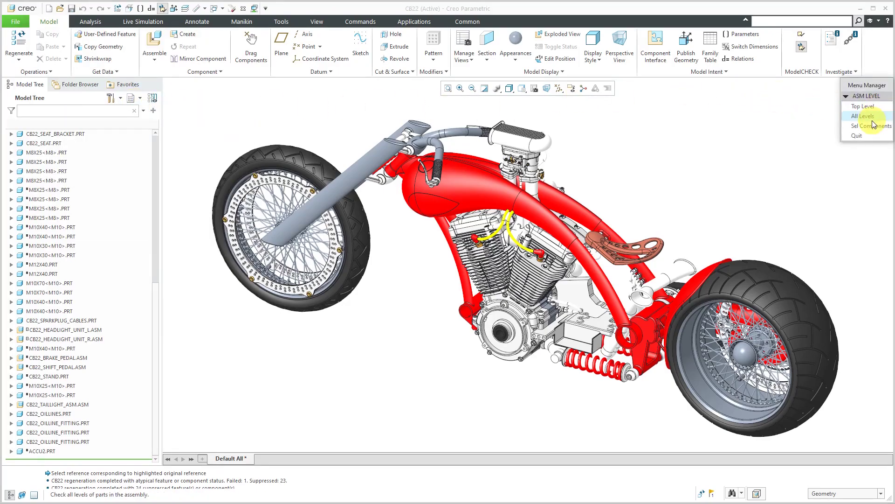
Check all assembly levels and expand Component > Suppressed Components to list 15 components
{"action": "left_click", "coordinate": [864, 116]}
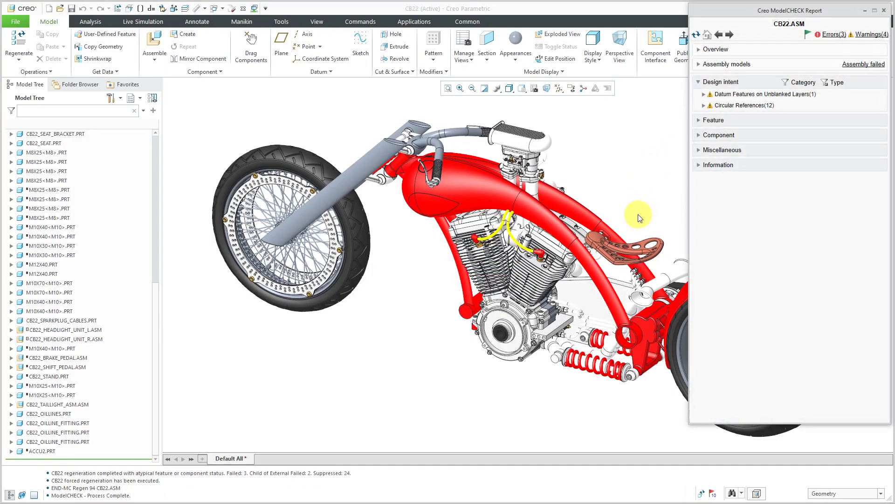
{"action": "mouse_move", "coordinate": [661, 173]}
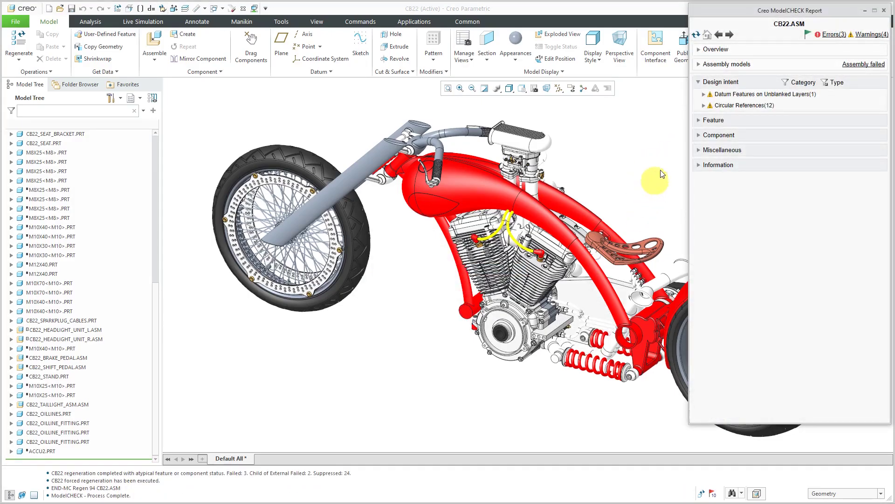
{"action": "left_click", "coordinate": [699, 134]}
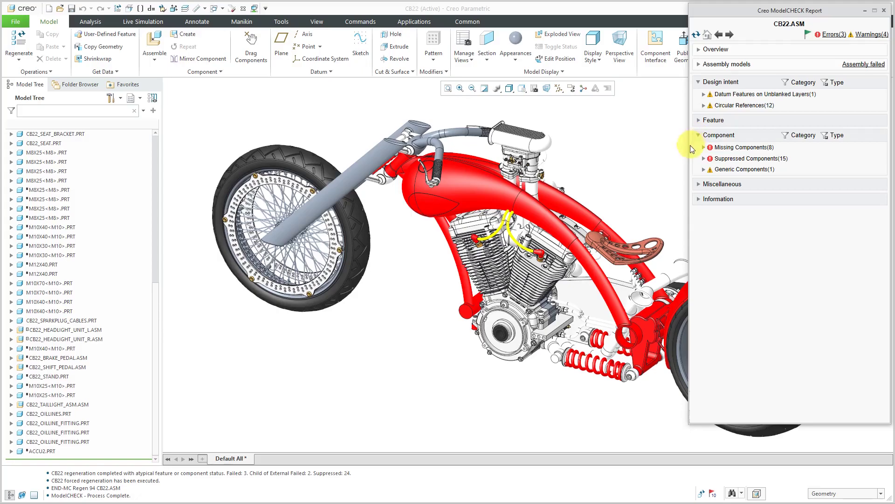
{"action": "mouse_move", "coordinate": [706, 163]}
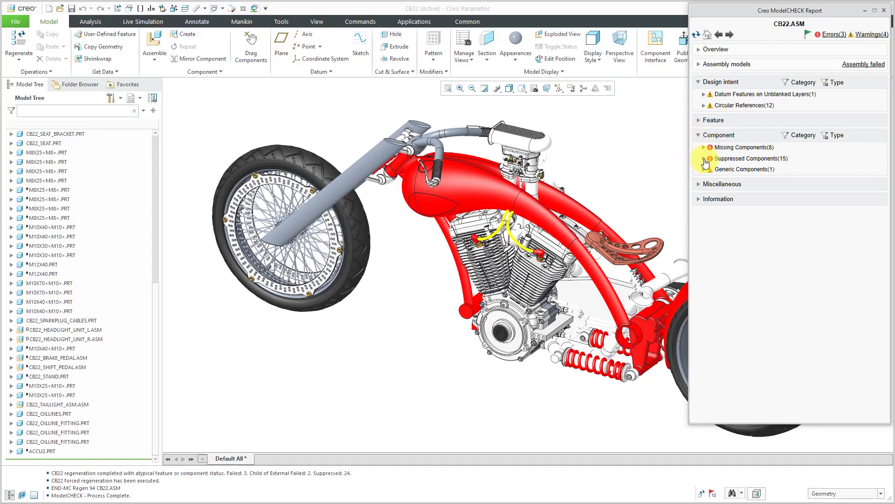
{"action": "left_click", "coordinate": [750, 159]}
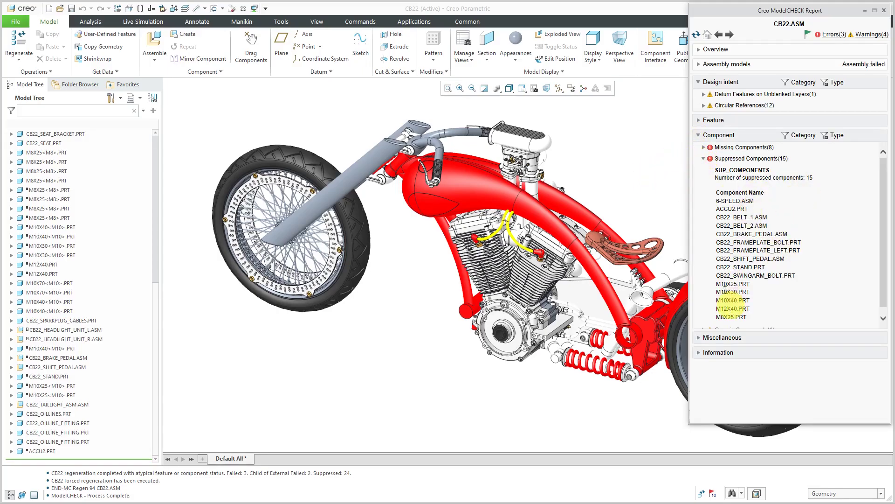